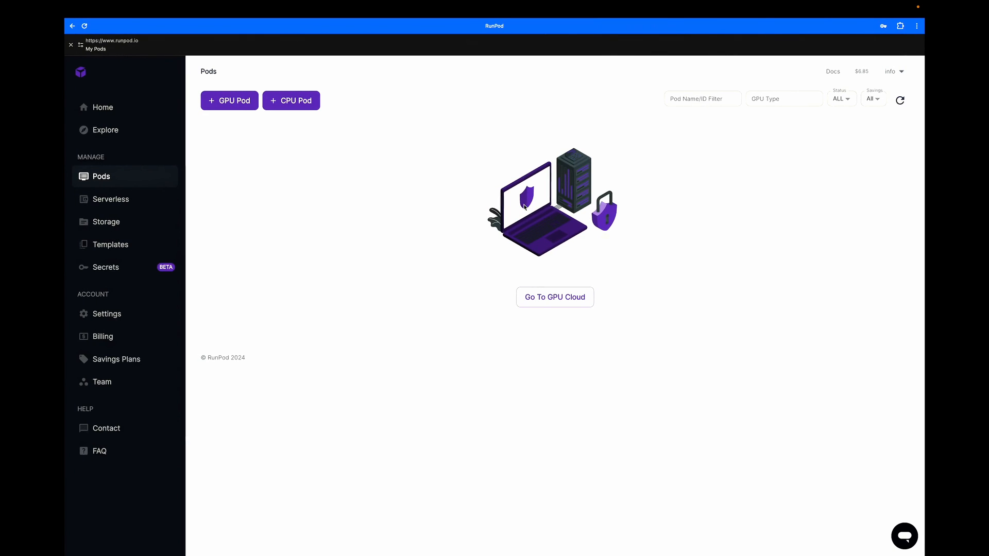
{"action": "mouse_move", "coordinate": [551, 124]}
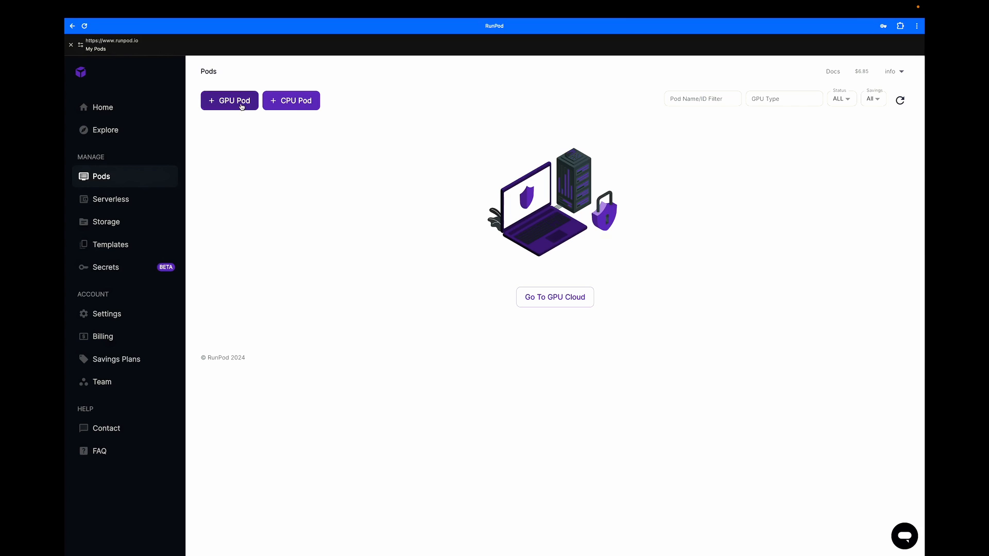
{"action": "mouse_move", "coordinate": [247, 132]}
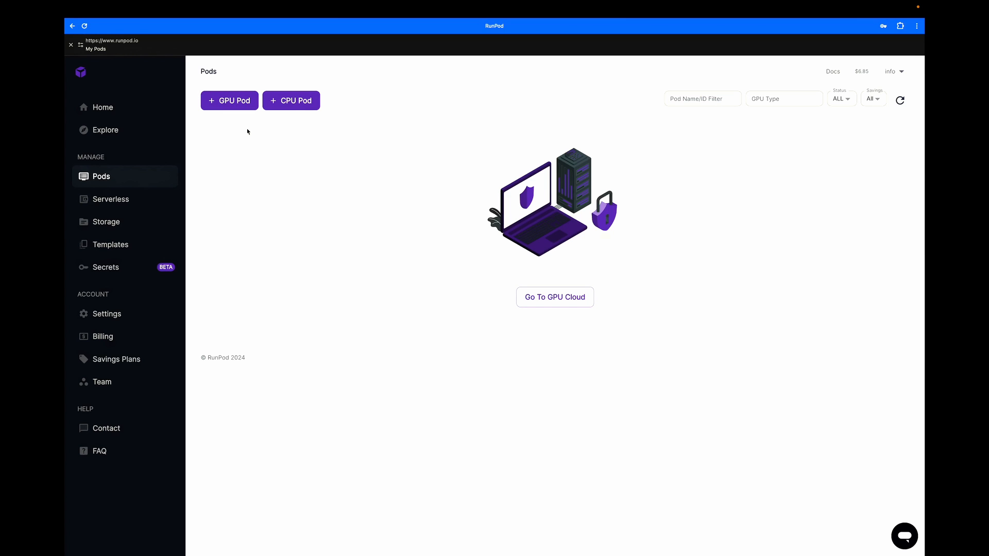
Start a new GPU pod and pick the 1x RTX 6000 Ada (48 GB VRAM) card to deploy
{"action": "left_click", "coordinate": [554, 298]}
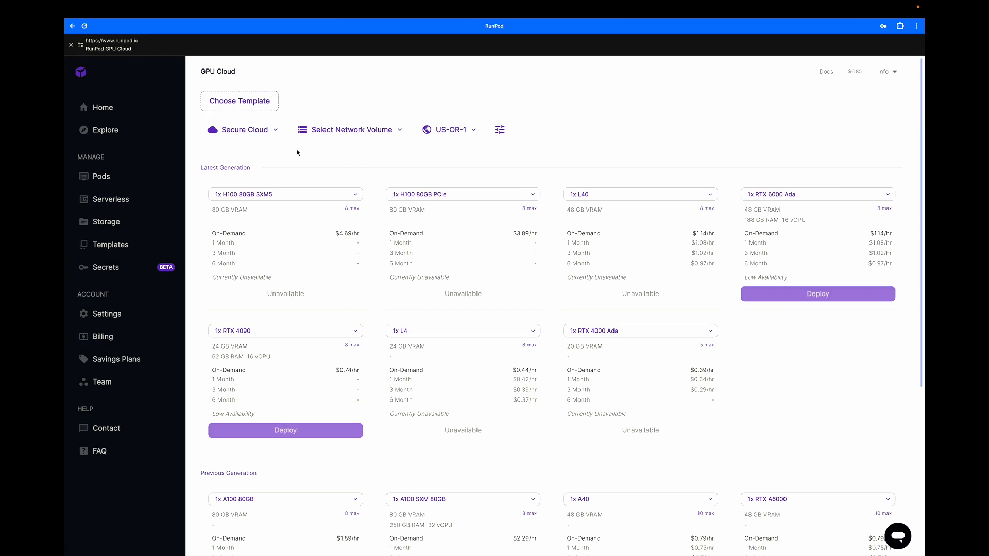
{"action": "scroll", "scroll_direction": "down", "scroll_amount": 3}
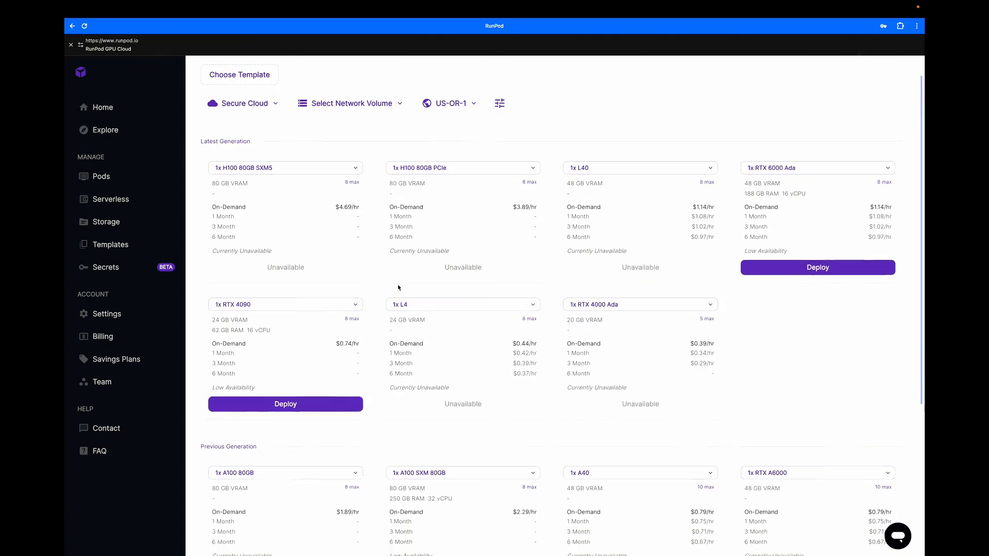
{"action": "scroll", "scroll_direction": "down", "scroll_amount": 3}
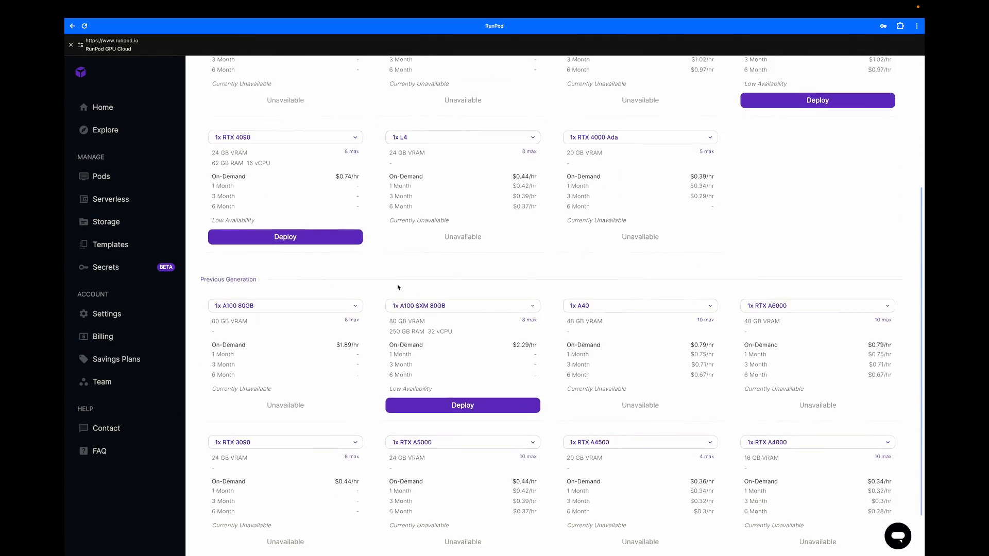
{"action": "scroll", "scroll_direction": "down", "scroll_amount": 3}
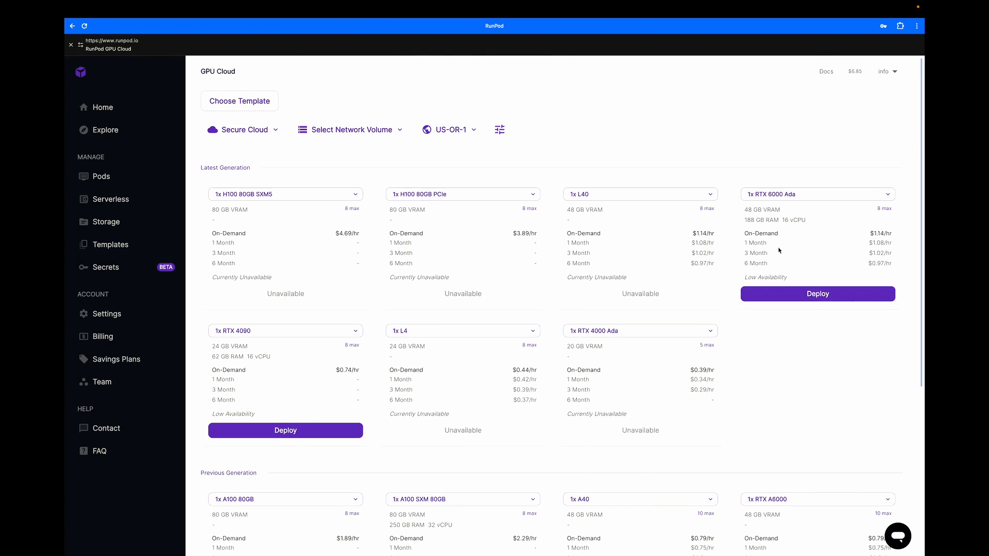
{"action": "double_click", "coordinate": [762, 210]}
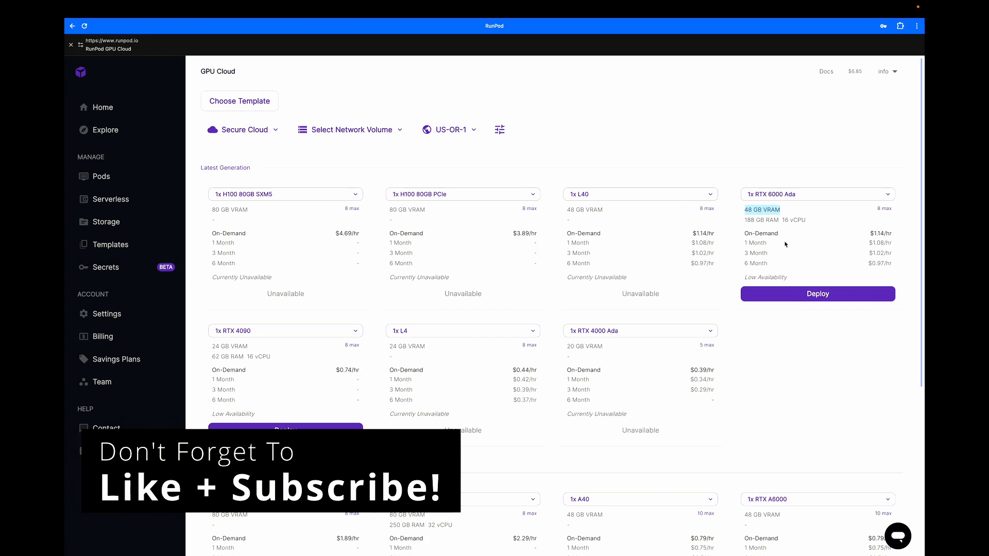
{"action": "left_click", "coordinate": [816, 293]}
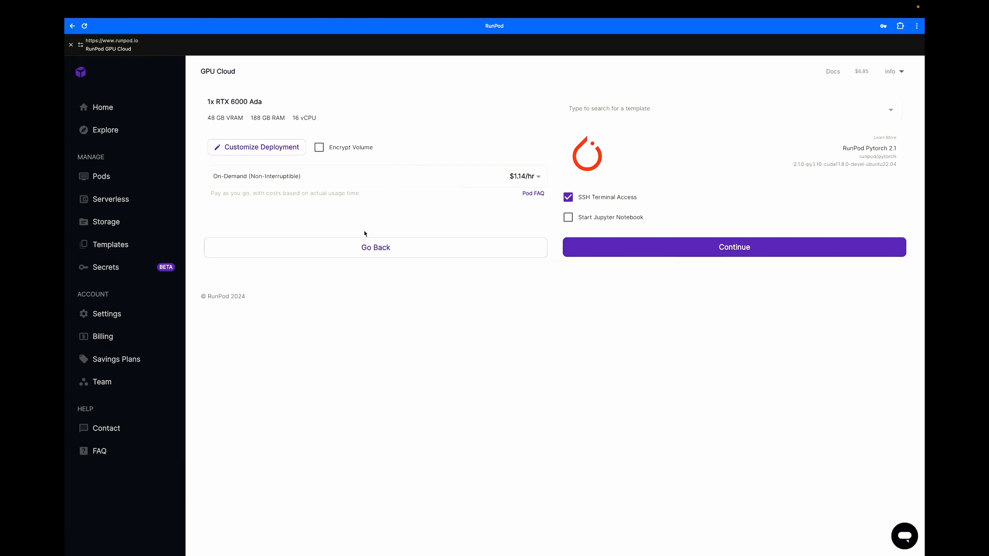
In Customize Deployment, set the container disk to 500 GB and expose HTTP port 11434
{"action": "left_click", "coordinate": [255, 146]}
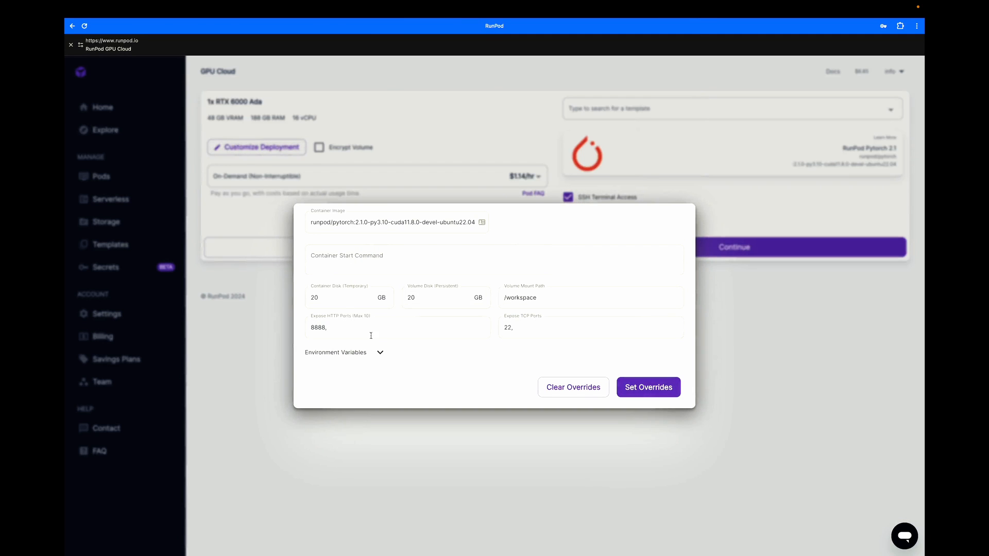
{"action": "type", "text": "500"}
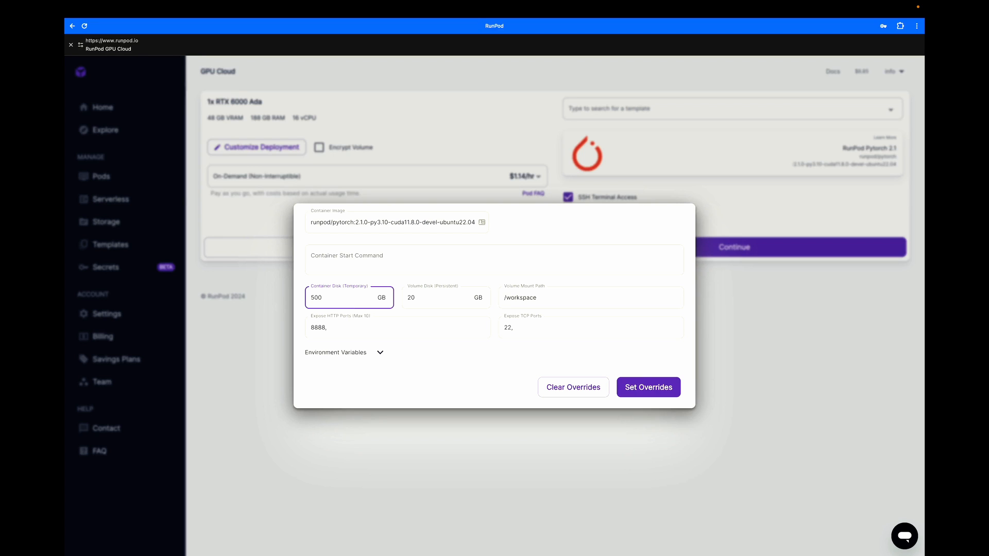
{"action": "left_click", "coordinate": [397, 328]}
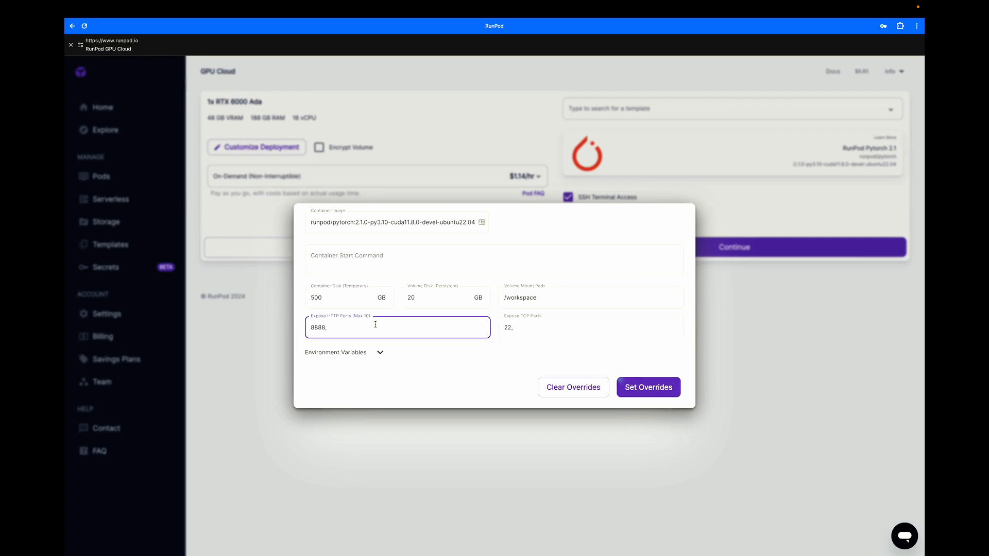
{"action": "type", "text": "1143"}
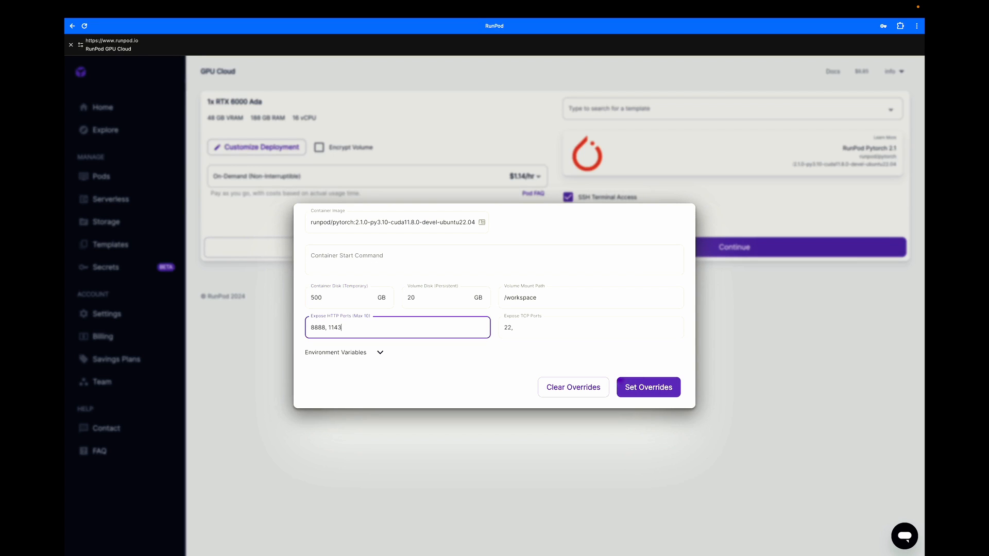
Add environment variable OLLAMA_HOST=0.0.0.0 and apply the overrides with Set Overrides
{"action": "left_click", "coordinate": [345, 352]}
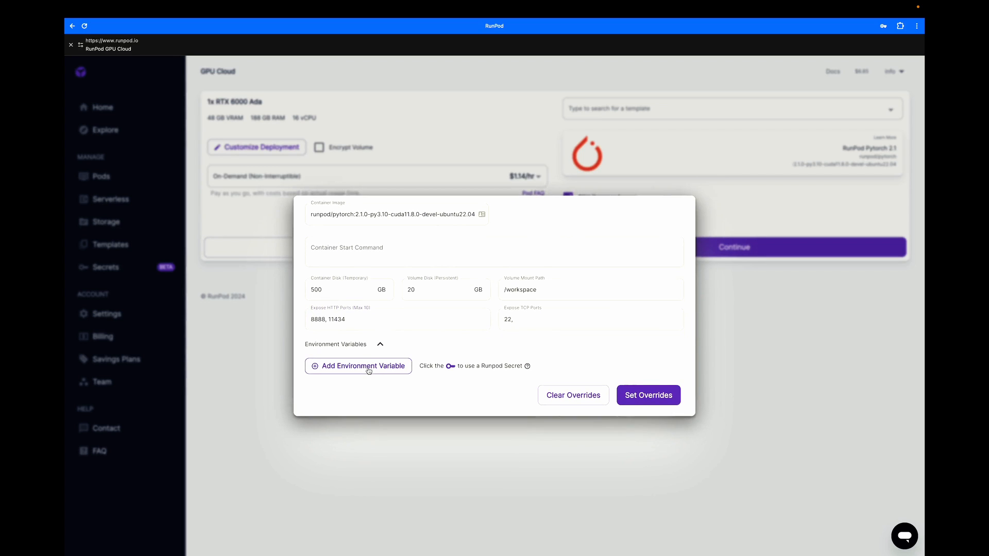
{"action": "left_click", "coordinate": [359, 366]}
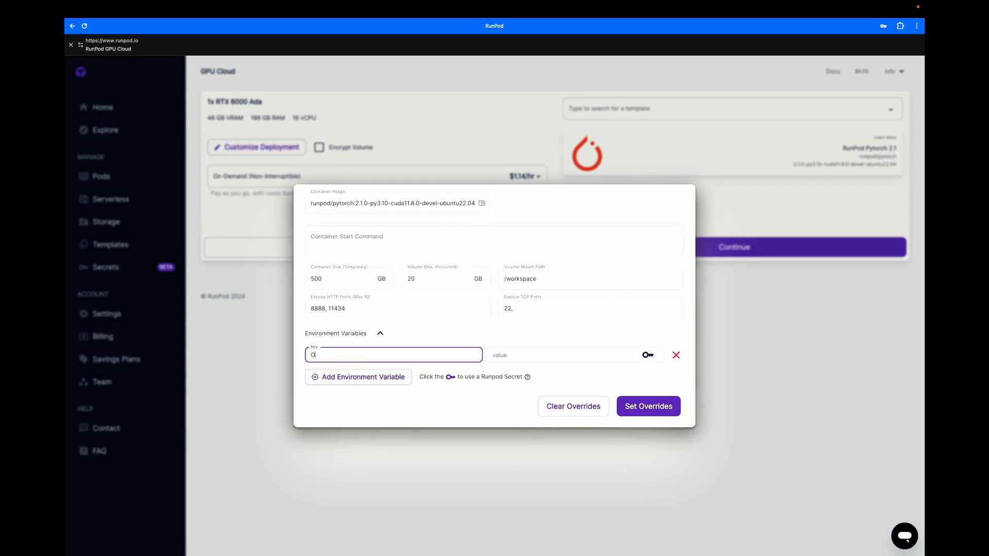
{"action": "type", "text": "OLLAMA_H"}
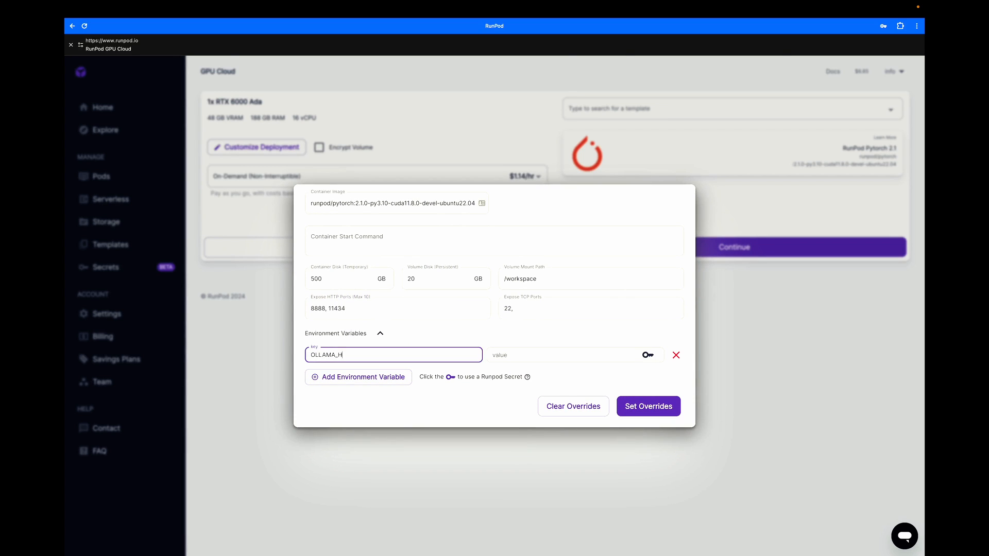
{"action": "left_click", "coordinate": [574, 355]}
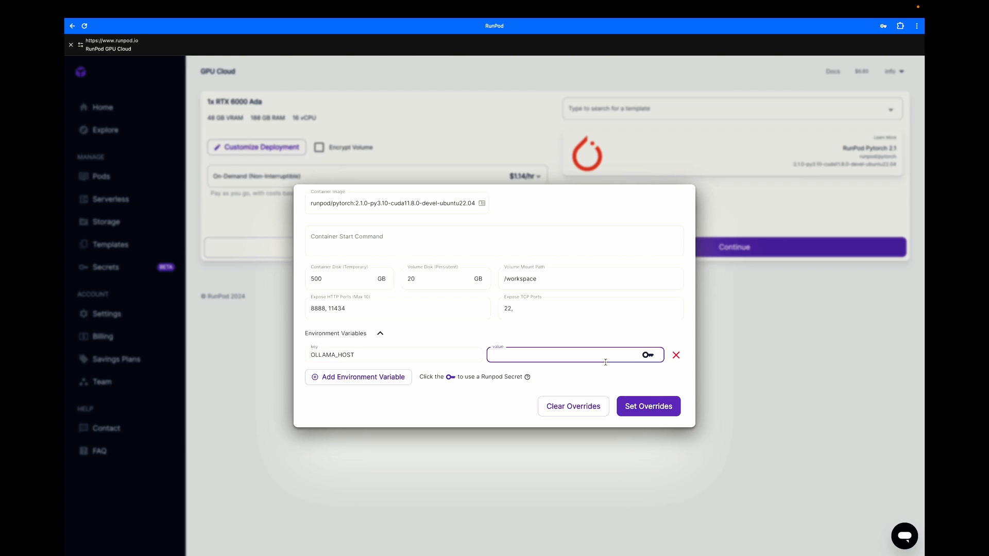
{"action": "type", "text": "0.0.0.0"}
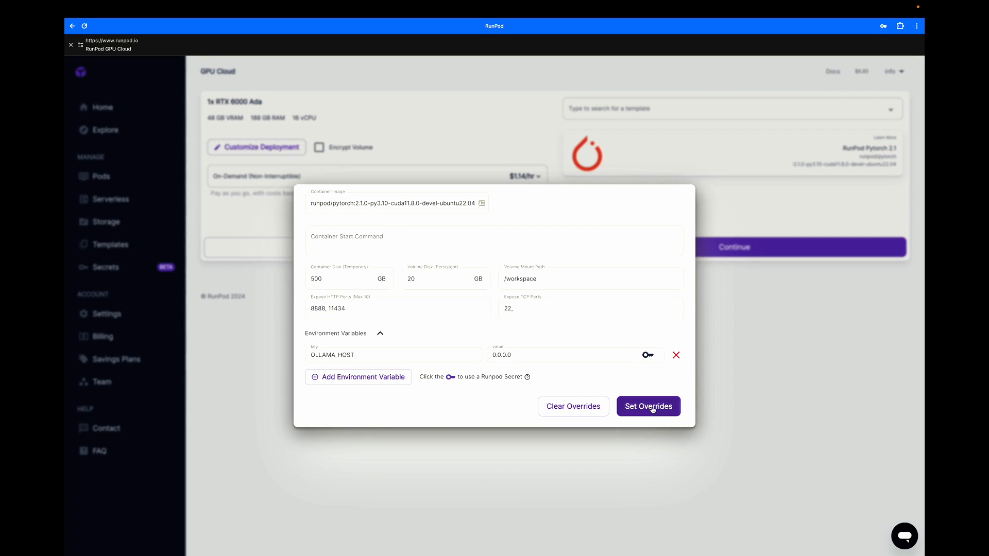
{"action": "left_click", "coordinate": [647, 406]}
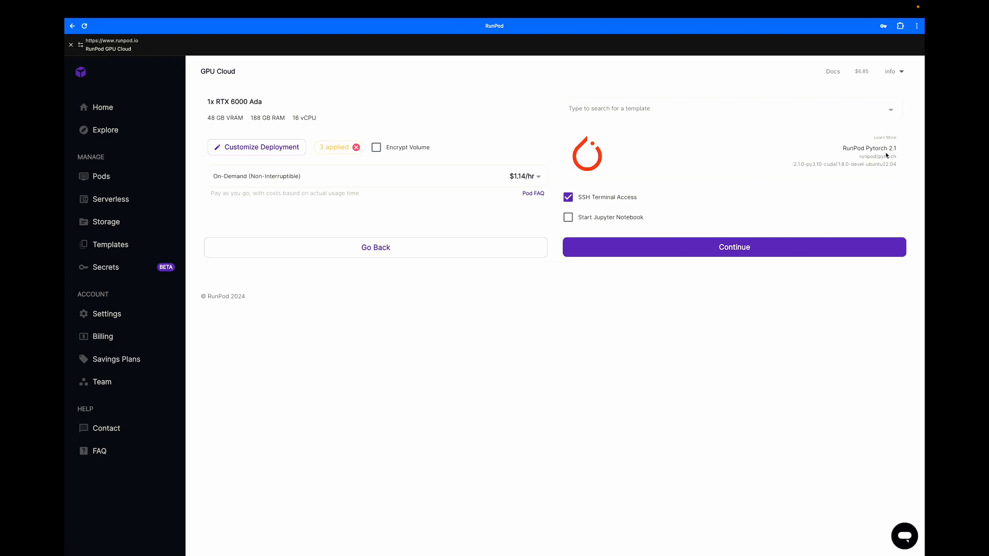
{"action": "mouse_move", "coordinate": [738, 155]}
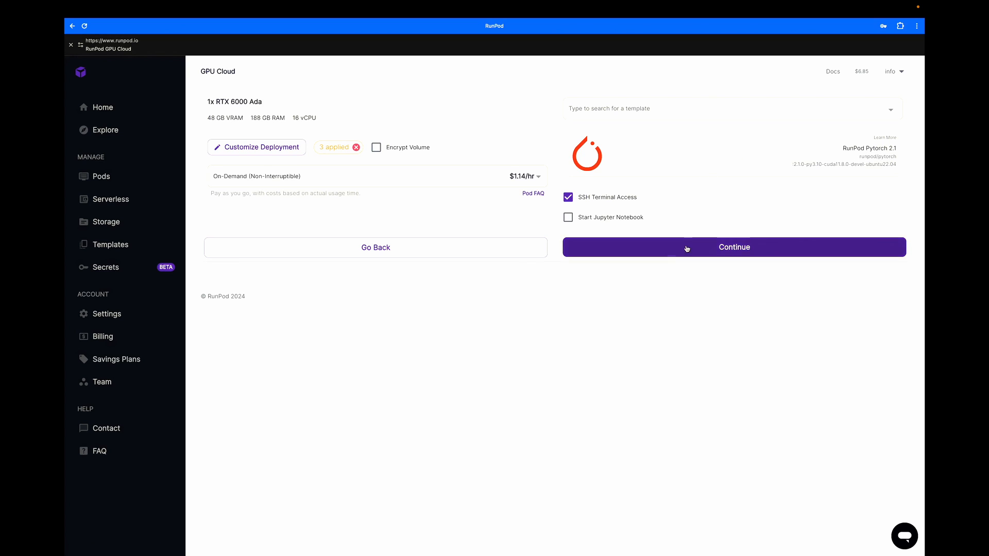
Continue to the pricing summary and deploy the configured pod
{"action": "left_click", "coordinate": [734, 247]}
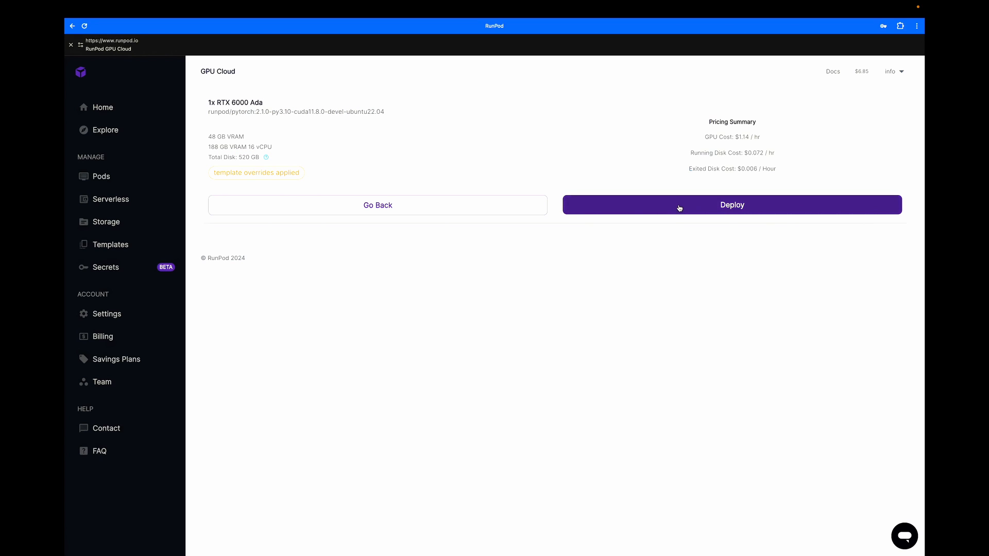
{"action": "left_click", "coordinate": [732, 204]}
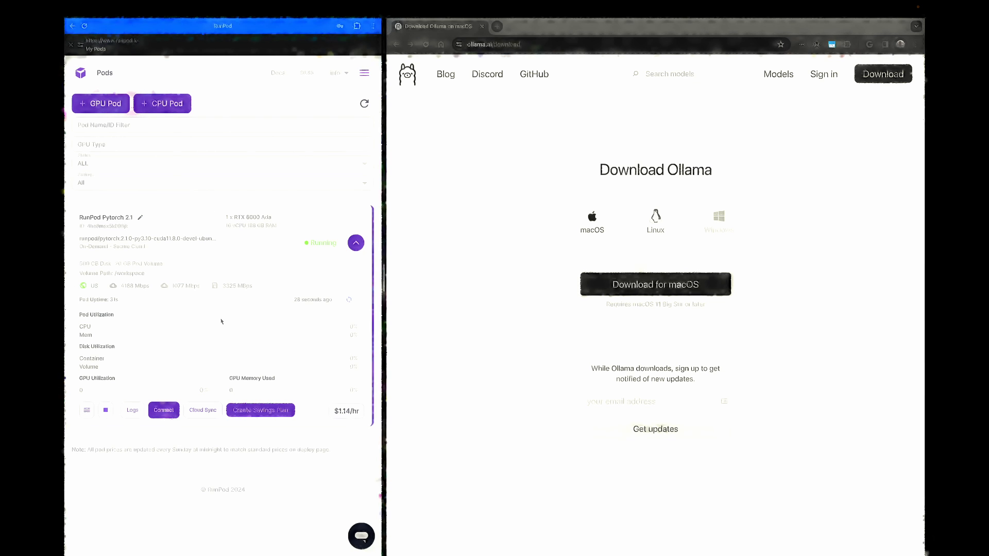
Collapse and re-expand the running pod's card to check its status and utilization
{"action": "left_click", "coordinate": [356, 242]}
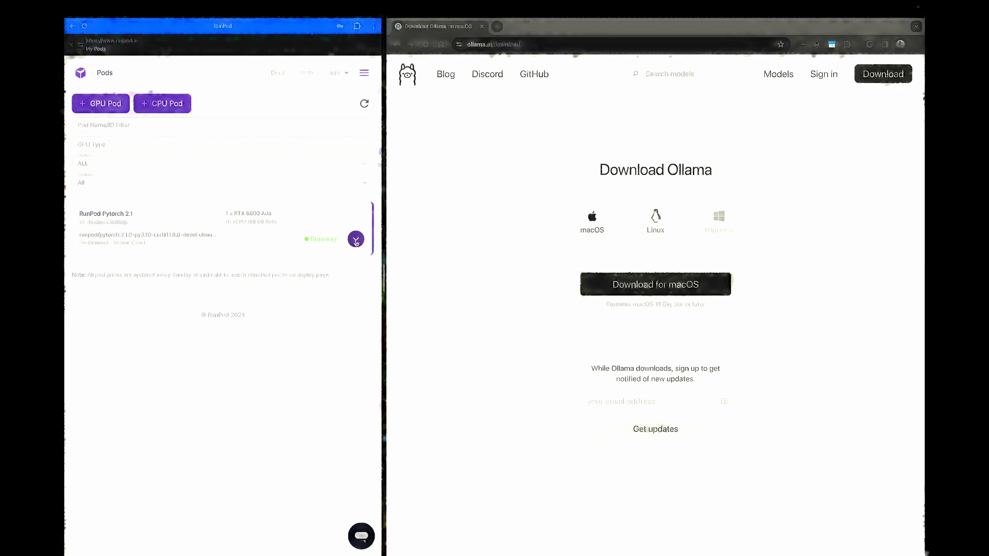
{"action": "left_click", "coordinate": [356, 239]}
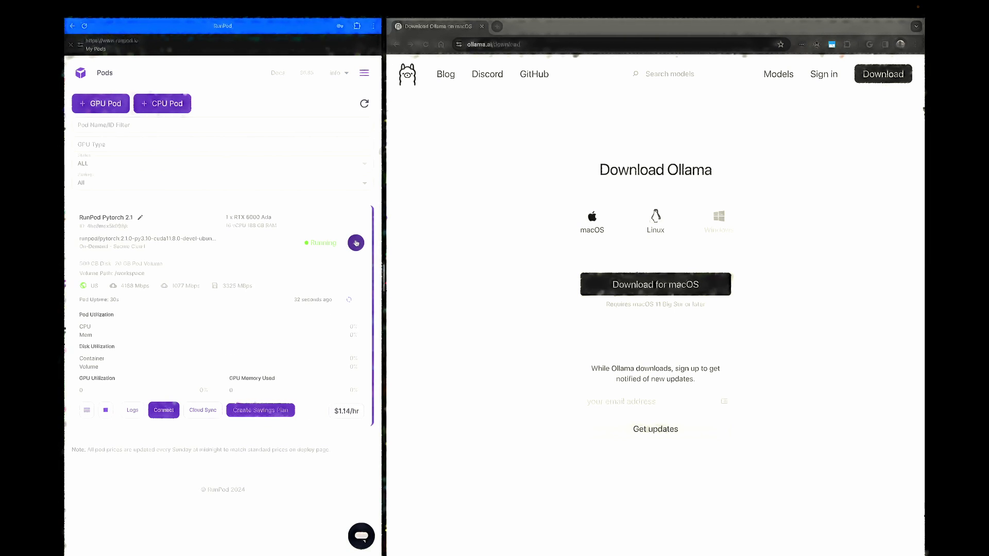
{"action": "left_click", "coordinate": [356, 243]}
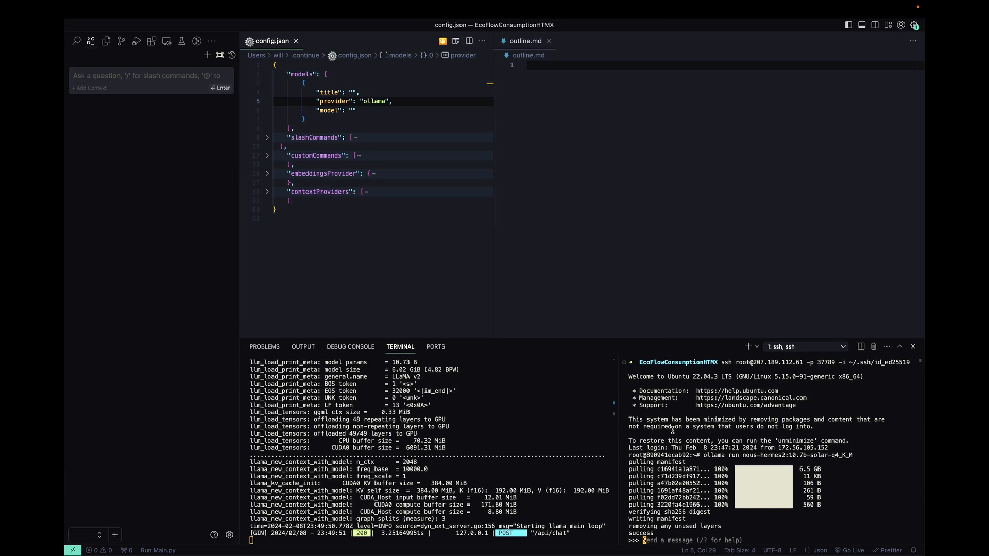
Ask the Ollama model 'what is django orm' in the terminal, then run '/set verbose'
{"action": "type", "text": "w"}
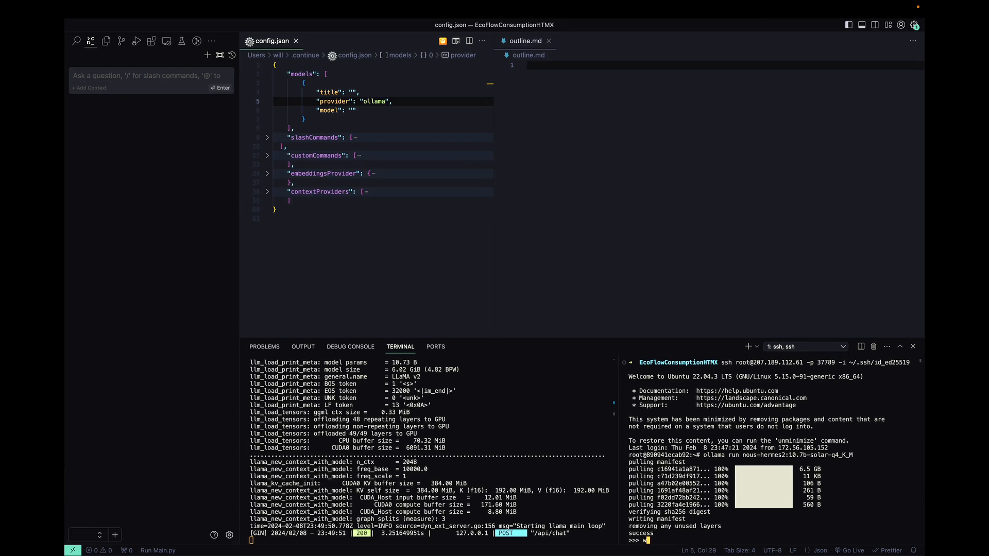
{"action": "type", "text": "hat is django orm"}
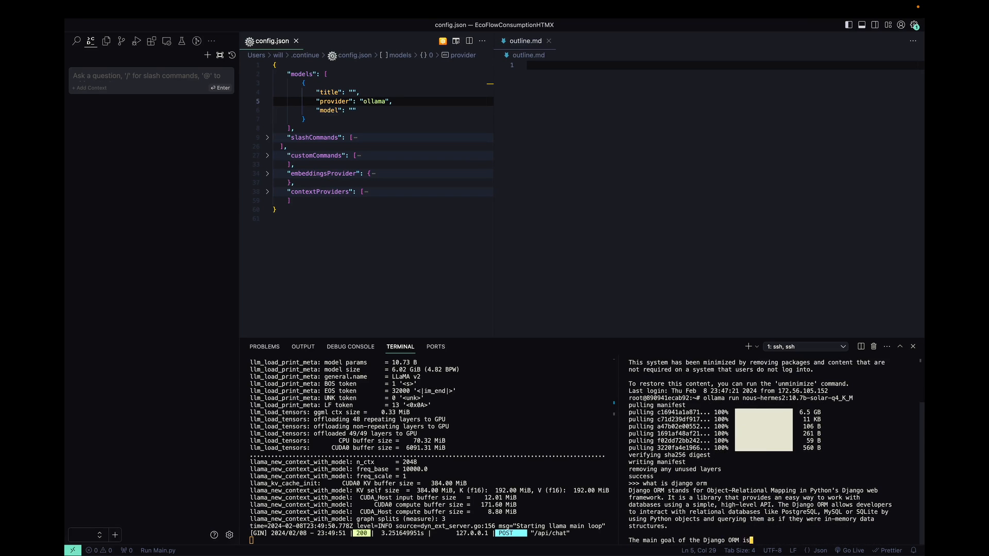
{"action": "scroll", "scroll_direction": "down", "scroll_amount": 3}
{"action": "type", "text": "/"}
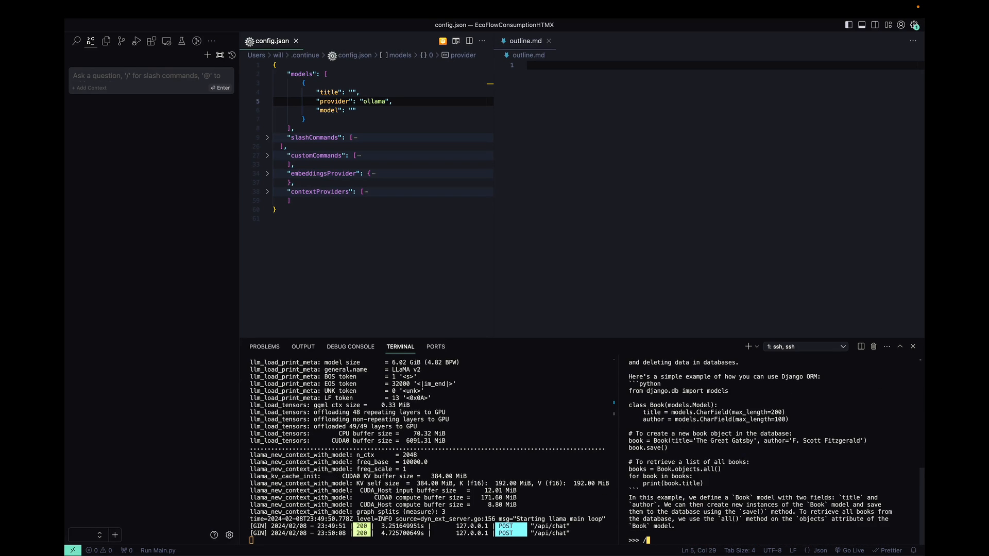
{"action": "type", "text": "set verbose"}
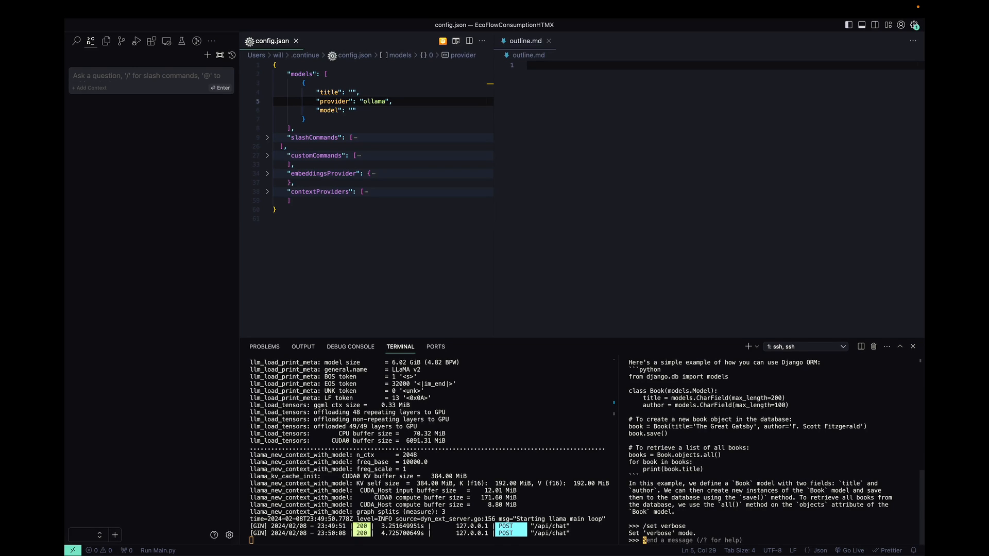
Re-enter the Django ORM prompt and highlight the verbose timing stats, about 80 tokens per second
{"action": "type", "text": "what is djan"}
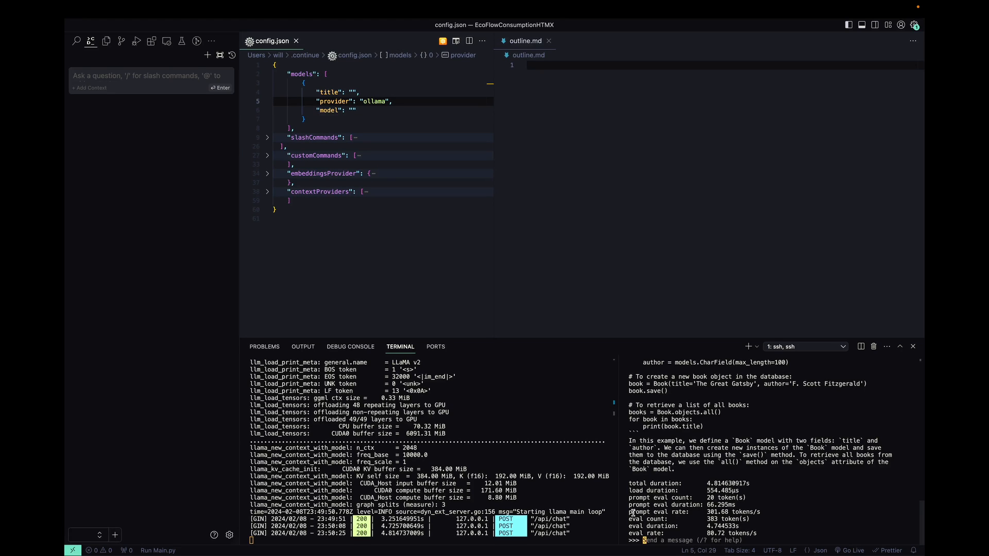
{"action": "double_click", "coordinate": [656, 511]}
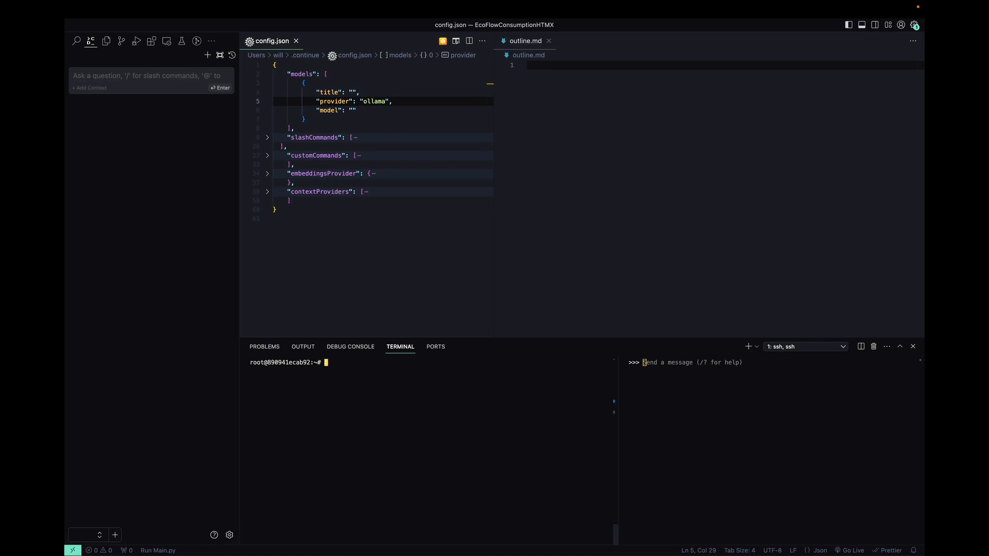
Run 'export OLLAMA_HOST=0.0.0.0 && ollama serve' in the integrated terminal
{"action": "type", "text": "export OLL"}
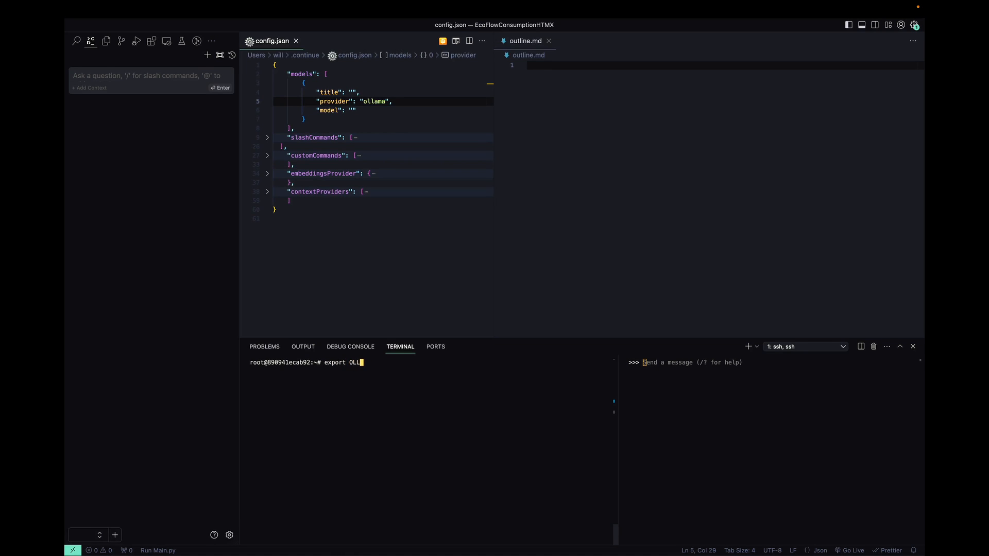
{"action": "type", "text": "AMA_HOST"}
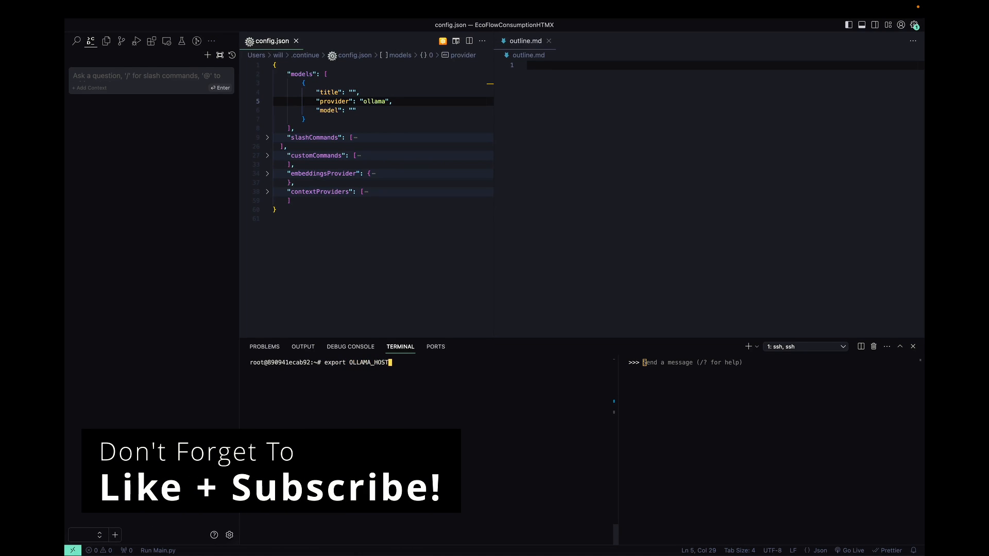
{"action": "type", "text": "=0.0.0.0"}
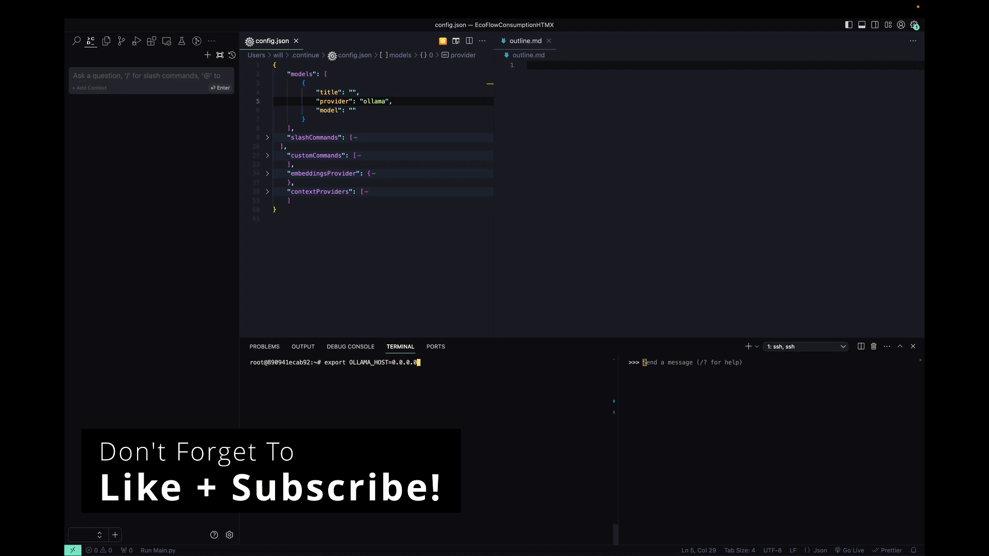
{"action": "type", "text": "&&"}
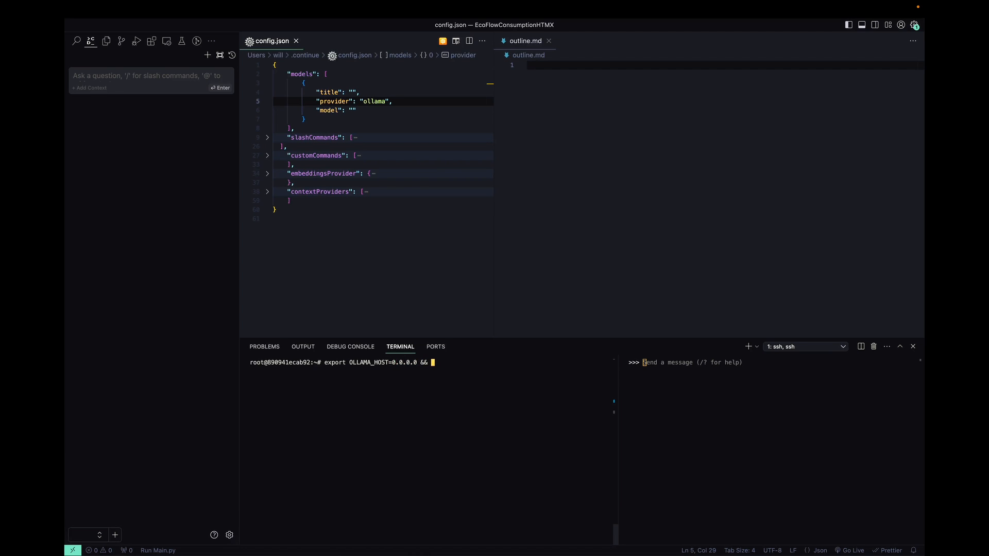
{"action": "type", "text": "ollama s"}
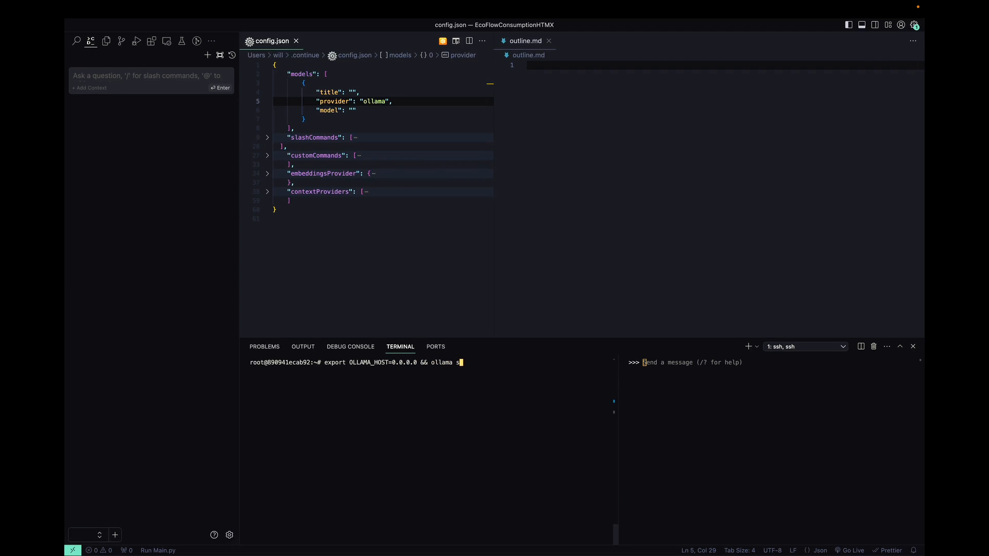
{"action": "type", "text": "rve"}
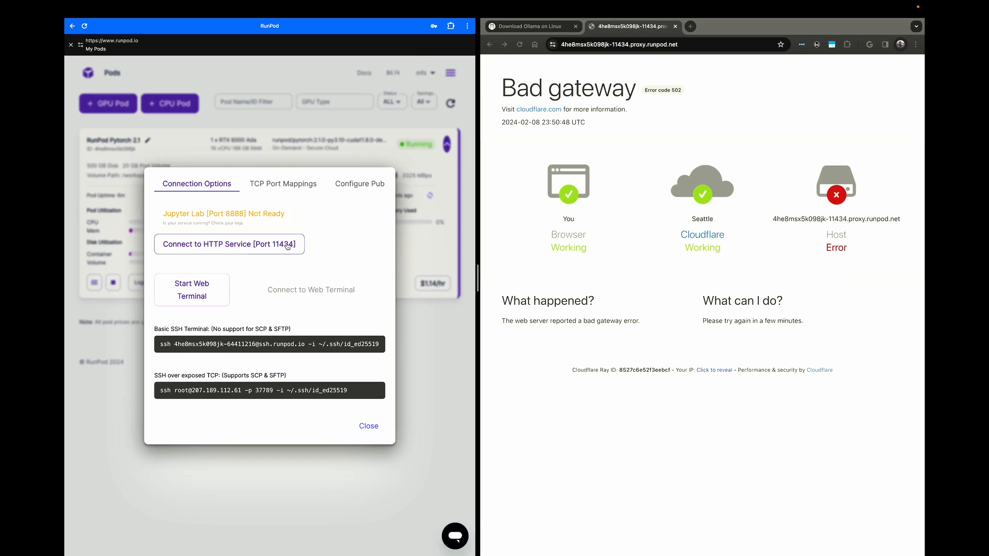
Reopen the pod's port 11434 HTTP service and select its proxy URL in the address bar
{"action": "left_click", "coordinate": [229, 244]}
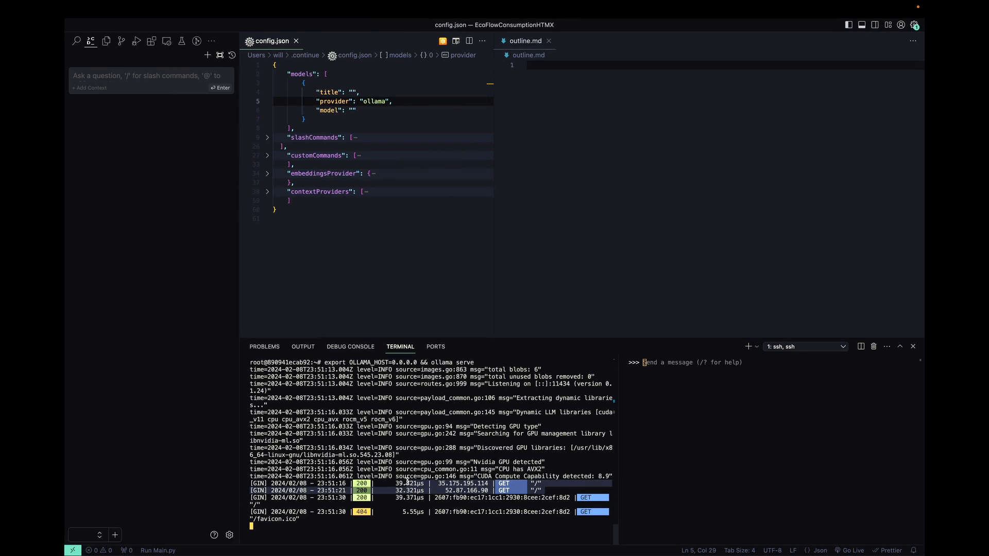
{"action": "mouse_move", "coordinate": [570, 483]}
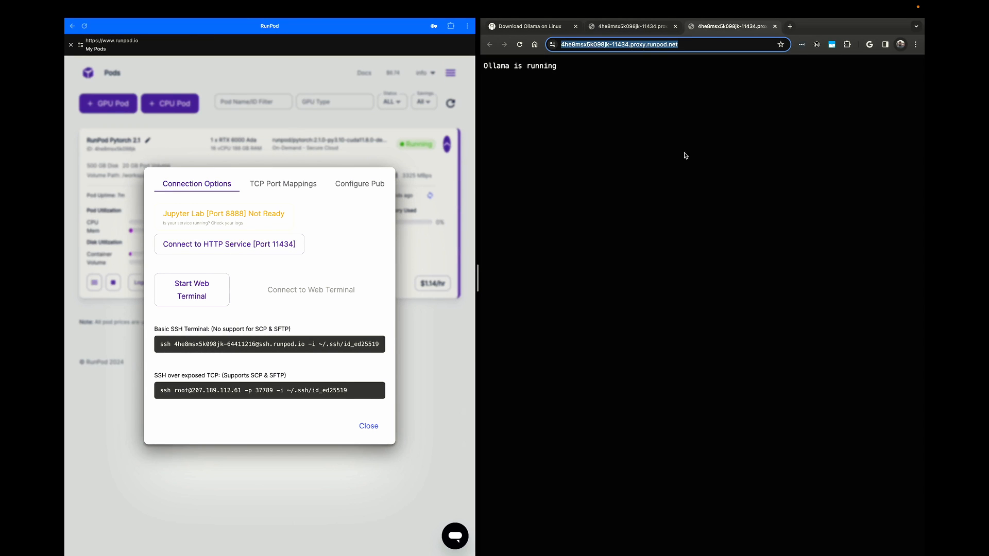
{"action": "left_click", "coordinate": [666, 44]}
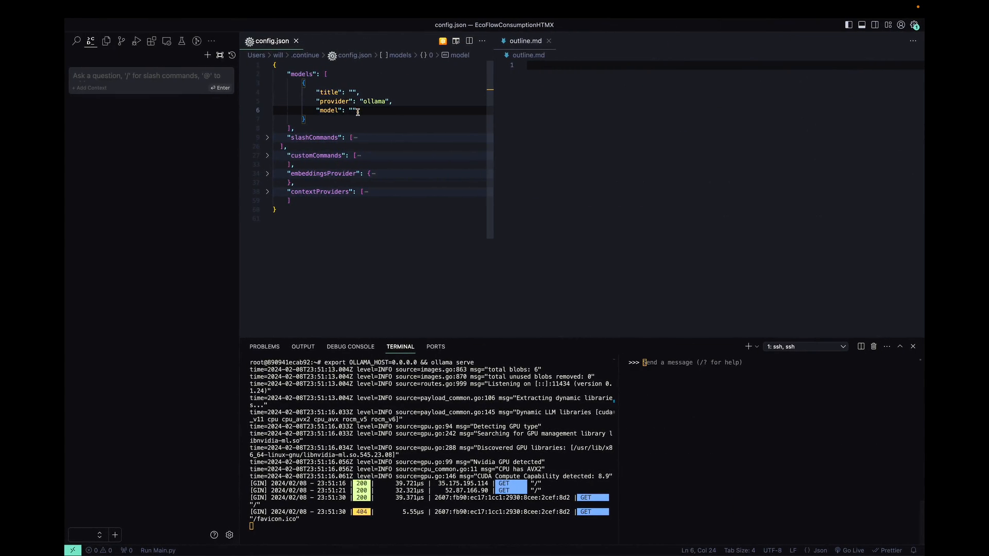
Add an apiBase entry titled Nous Solar for nous-hermes2:10.7b-solar-q4_K_M in config.json, cancelling the stray run command
{"action": "type", "text": "ab"}
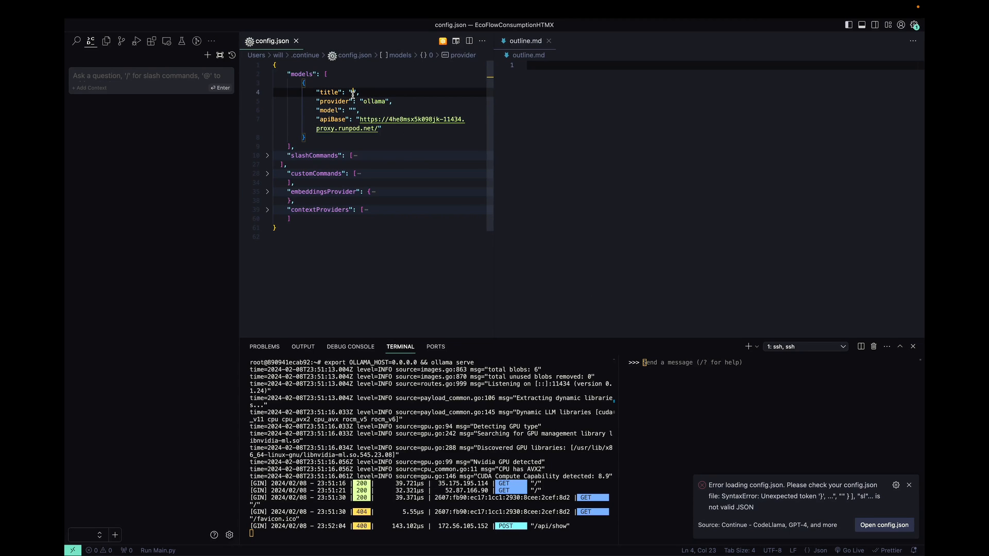
{"action": "type", "text": "Nouse"}
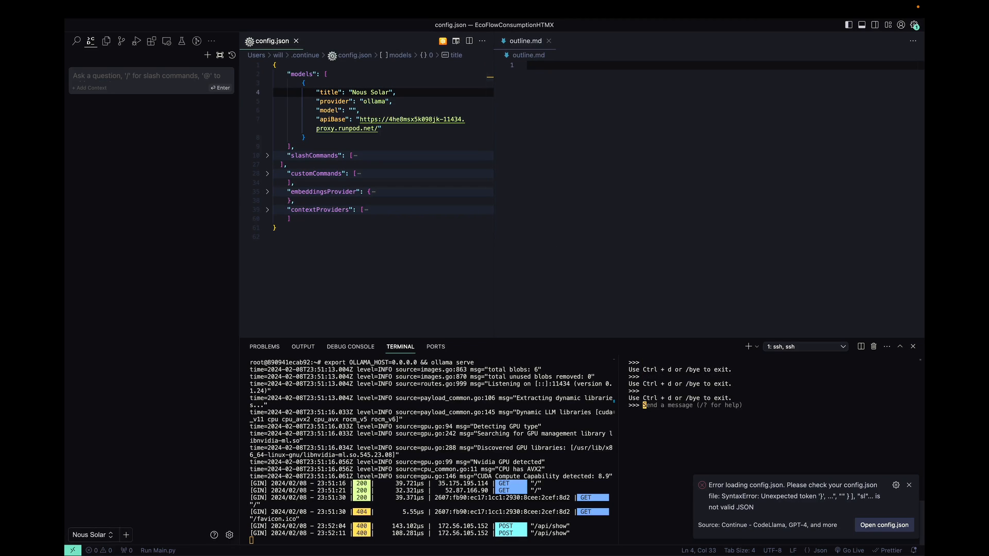
{"action": "type", "text": "ollama run nous-hermes2:10.7b-solar-q4_K_M"}
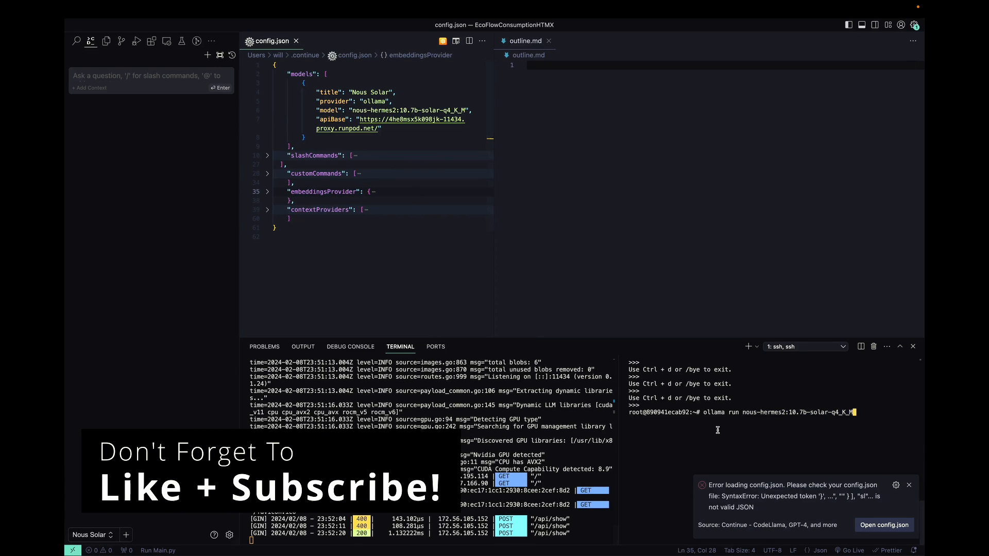
{"action": "key", "text": "ctrl+c"}
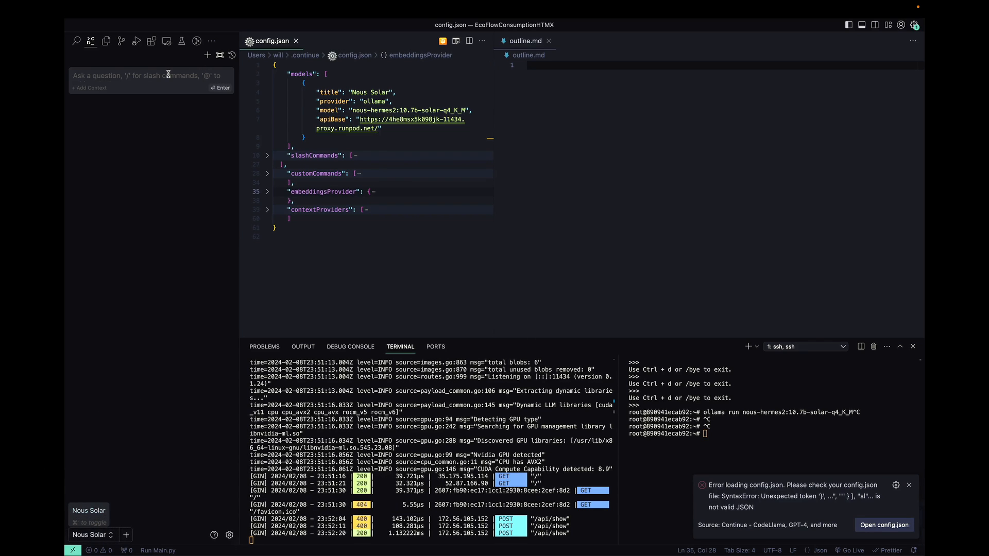
Send 'hi' in the Continue chat and read the Nous Solar model's reply
{"action": "type", "text": "hi"}
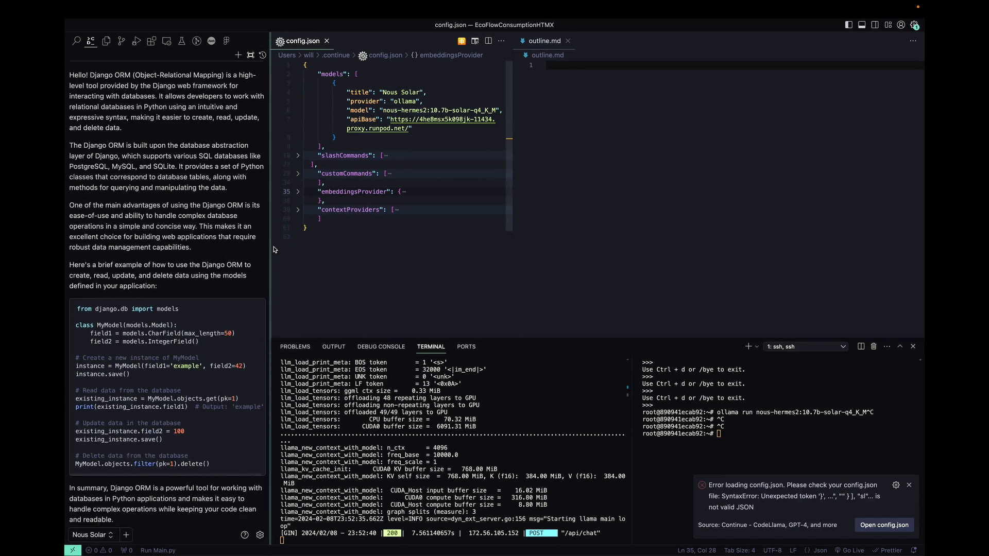
{"action": "scroll", "scroll_direction": "down", "scroll_amount": 3}
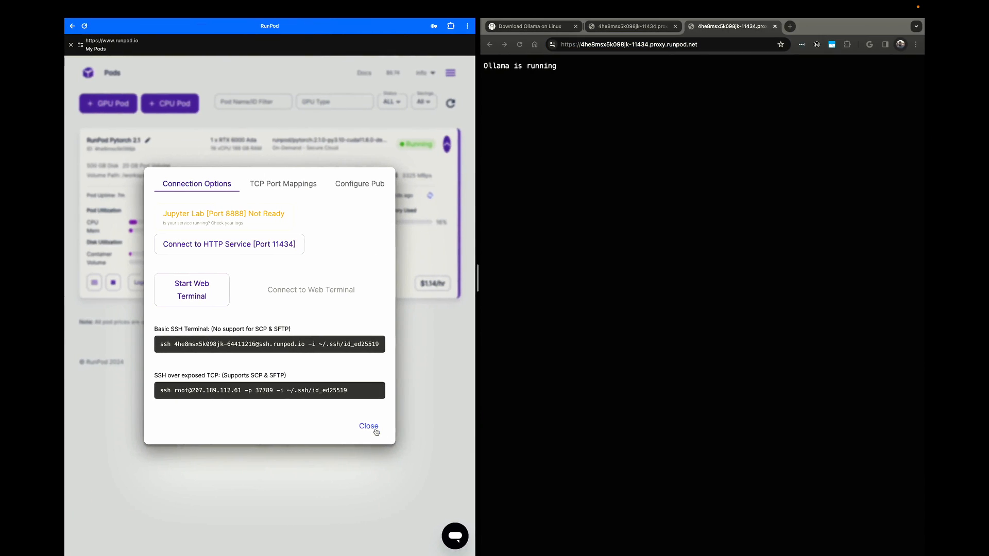
Dismiss the RunPod Connection Options dialog and return to VS Code
{"action": "left_click", "coordinate": [368, 427]}
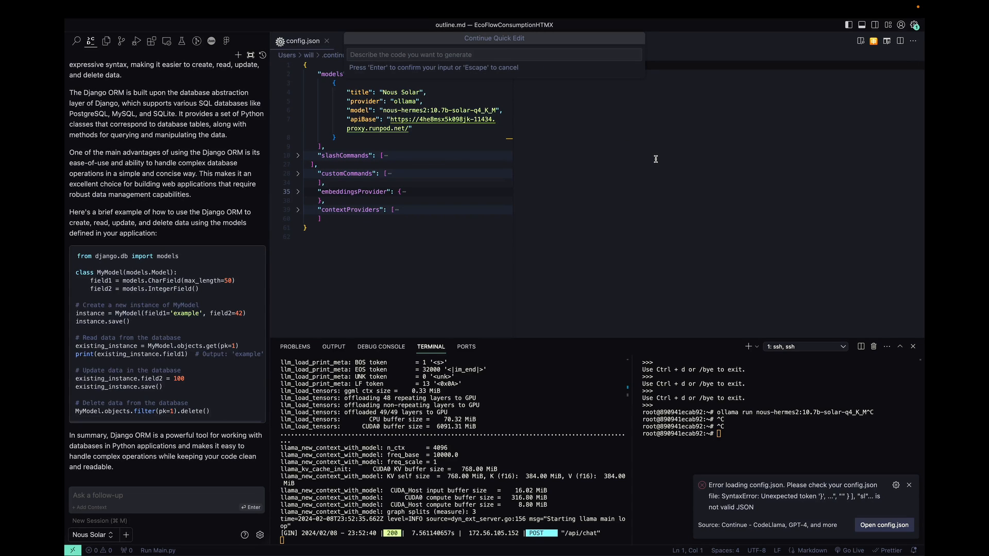
Submit an /edit prompt asking for SaaS chat app models written in proper markdown into outline.md
{"action": "type", "text": "/edit write an outline for"}
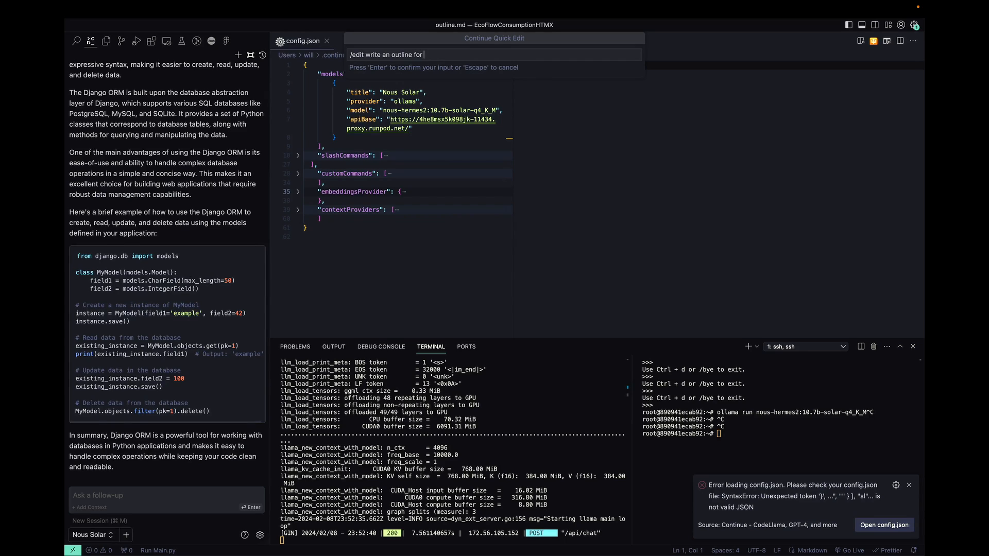
{"action": "type", "text": "models i"}
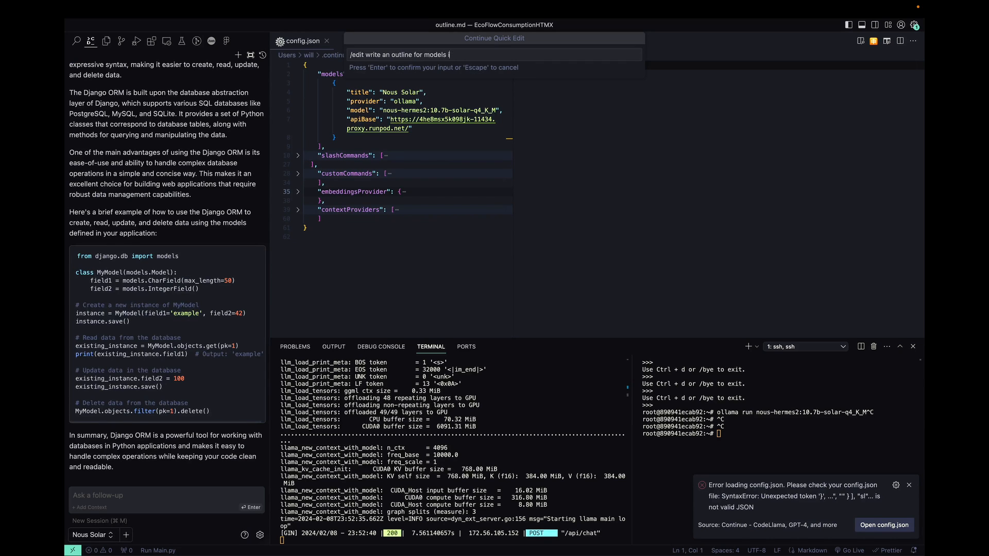
{"action": "type", "text": "for a saas"}
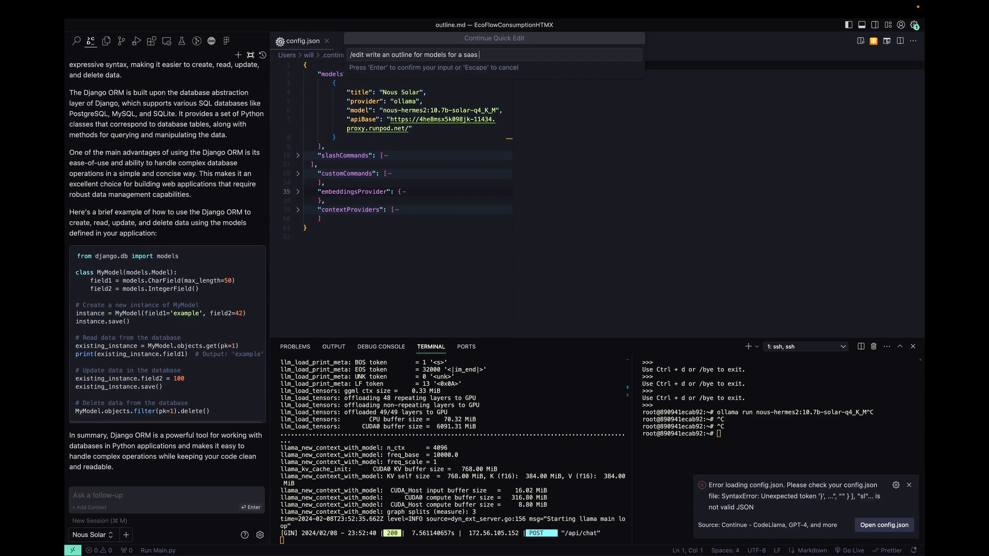
{"action": "type", "text": "chat app"}
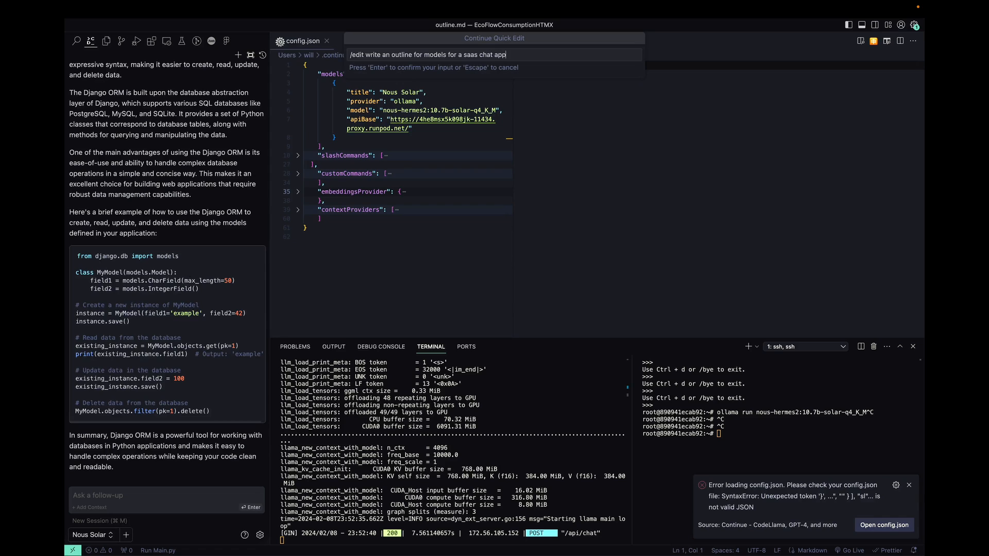
{"action": "type", "text": "in proper markdown format"}
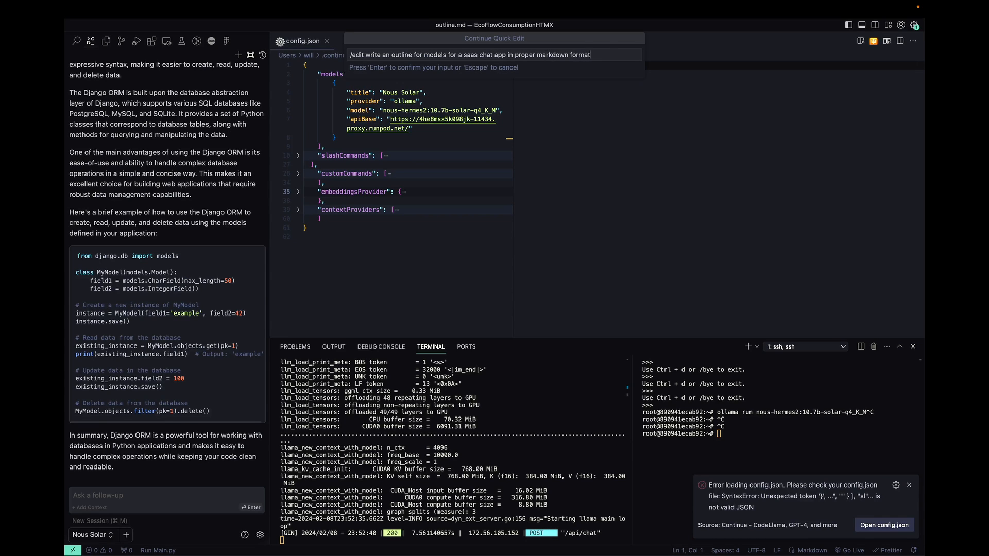
{"action": "key", "text": "enter"}
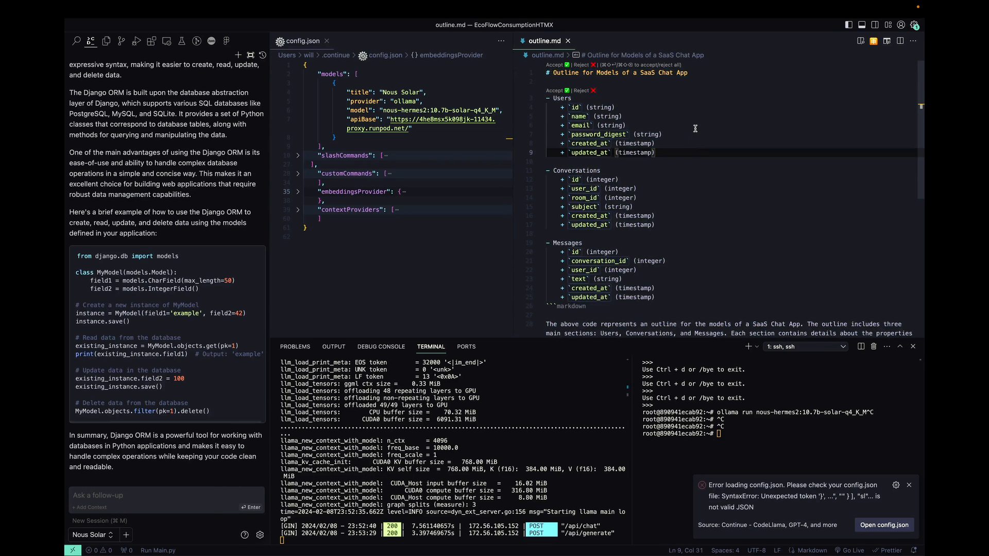
{"action": "scroll", "scroll_direction": "down", "scroll_amount": 3}
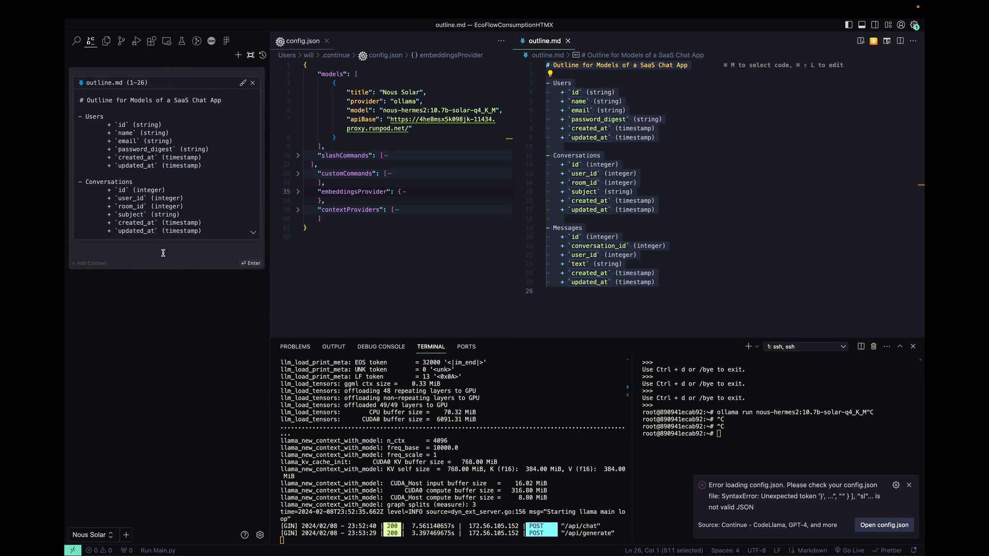
Write an /edit prompt to extend the outline's models with all relevant foreign keys
{"action": "type", "text": "/ed"}
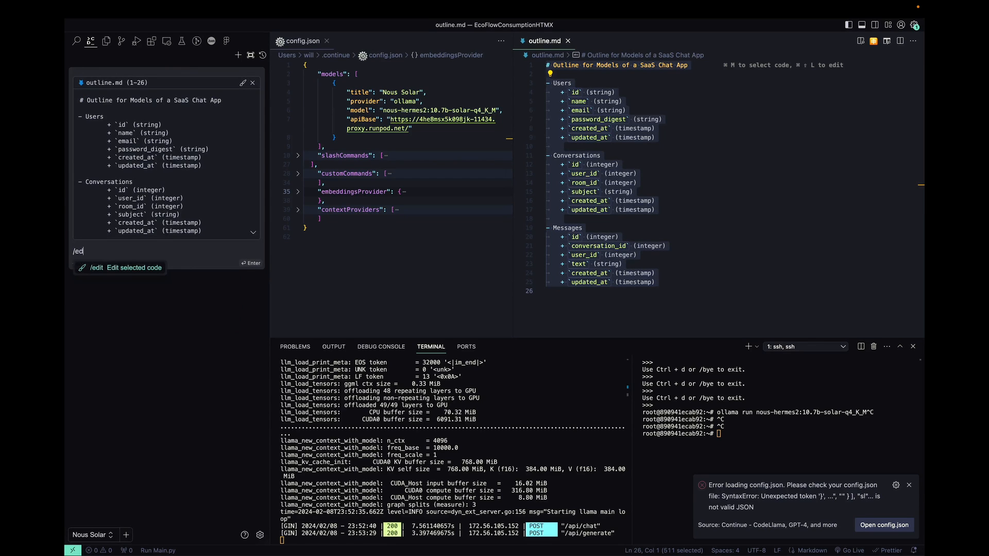
{"action": "type", "text": "extend these model outli"}
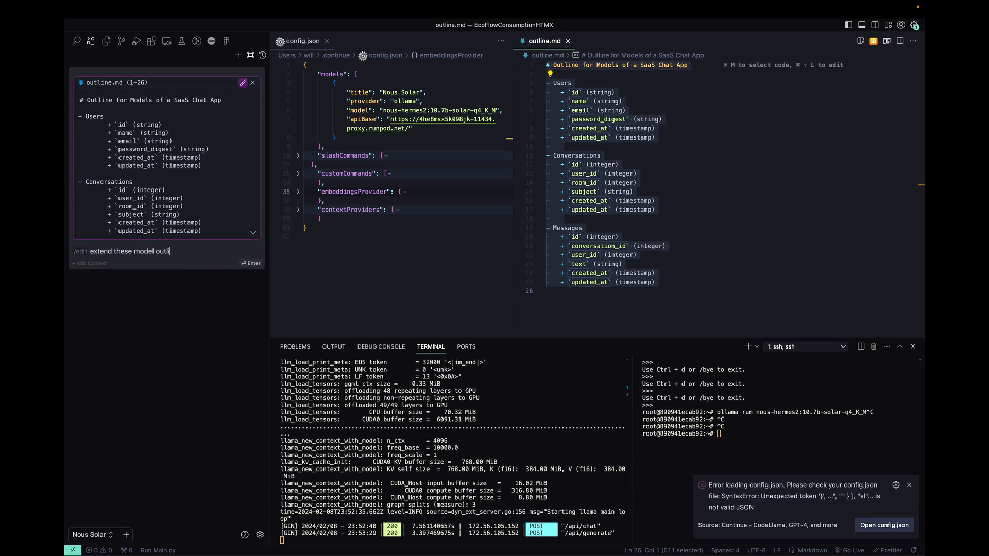
{"action": "type", "text": "nes"}
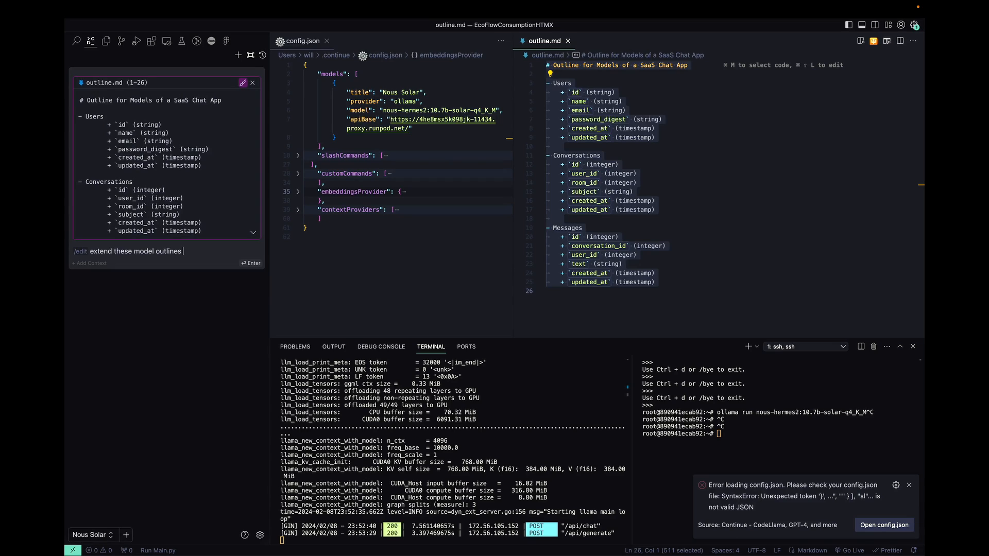
{"action": "type", "text": "with a"}
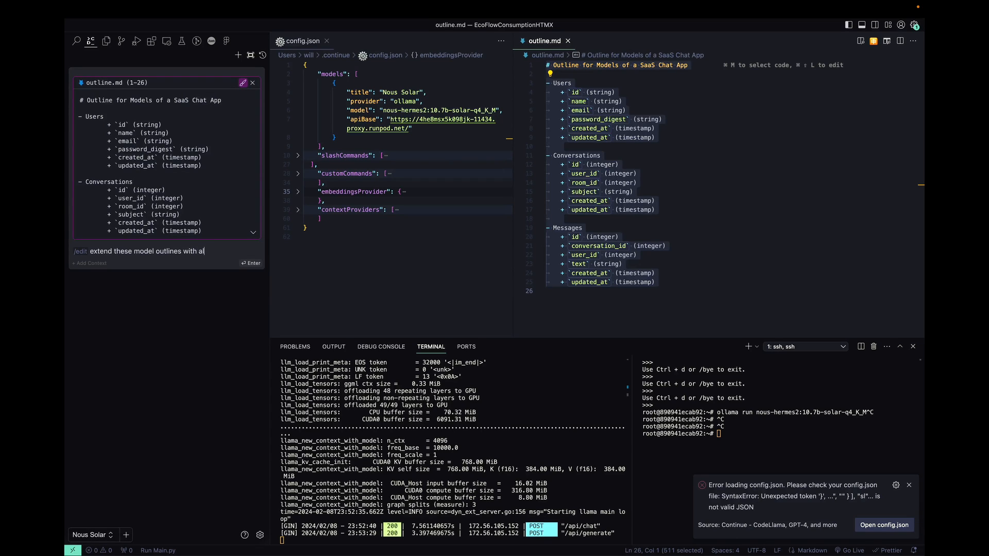
{"action": "type", "text": "ll the relev"}
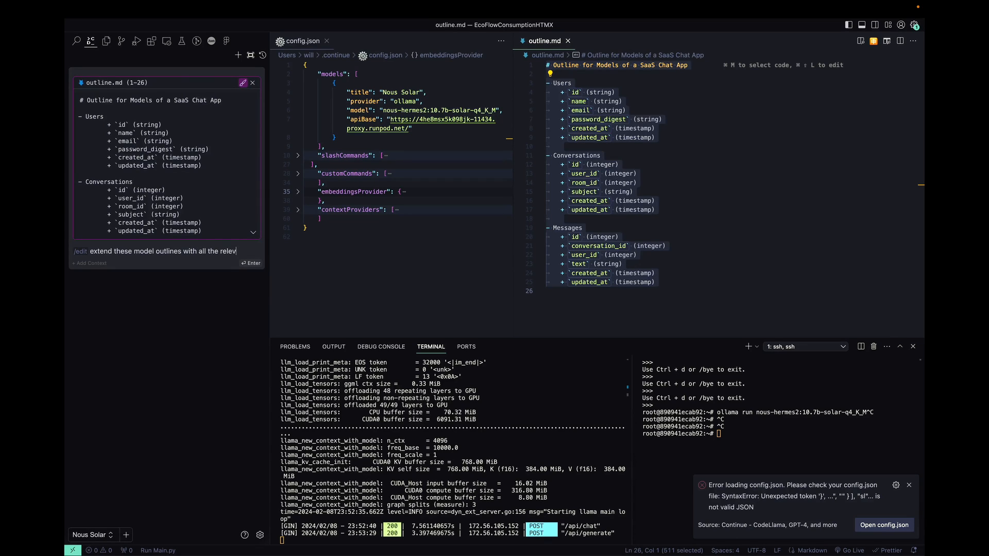
{"action": "type", "text": "foreign ke"}
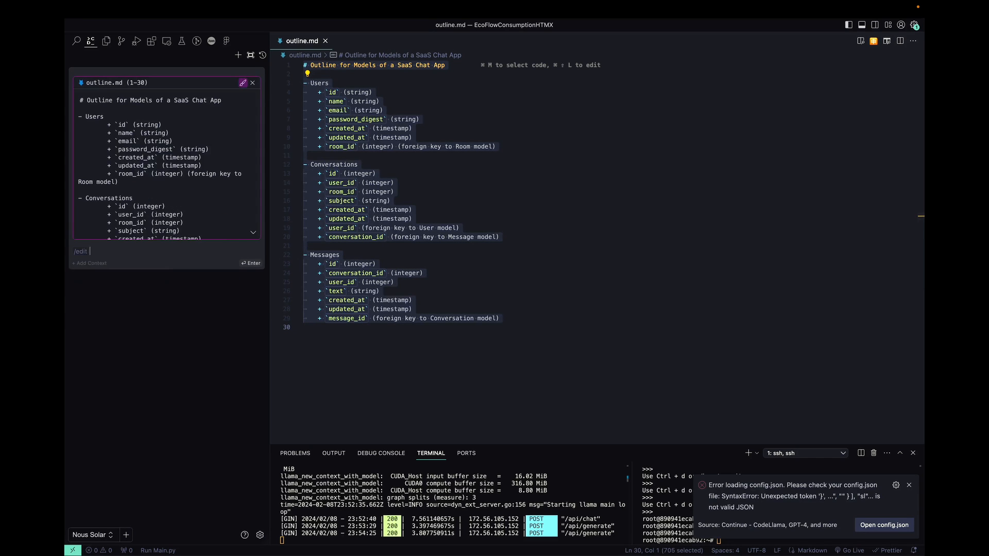
Request an /edit converting the outline into Django ORM models, producing a proposed diff
{"action": "type", "text": "convert these"}
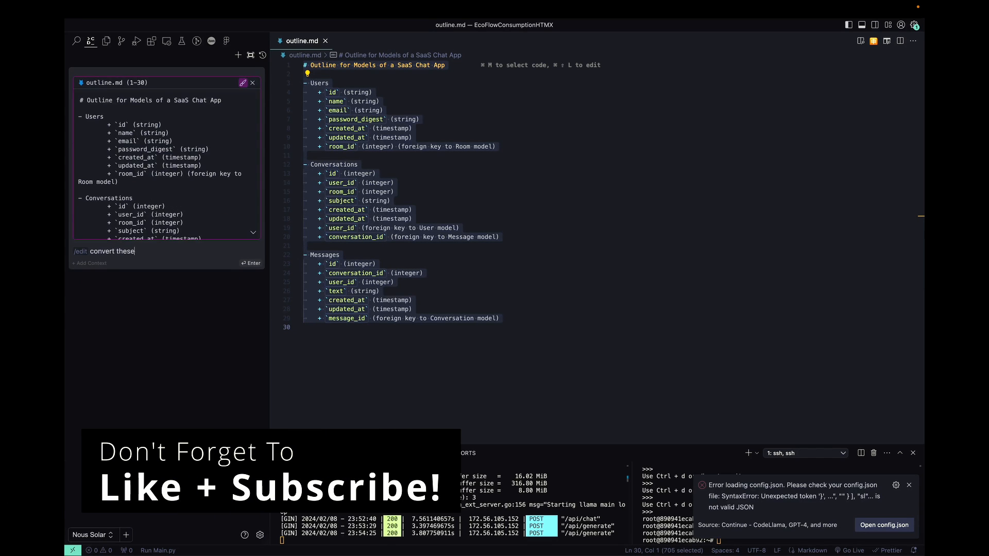
{"action": "type", "text": "to django orm models"}
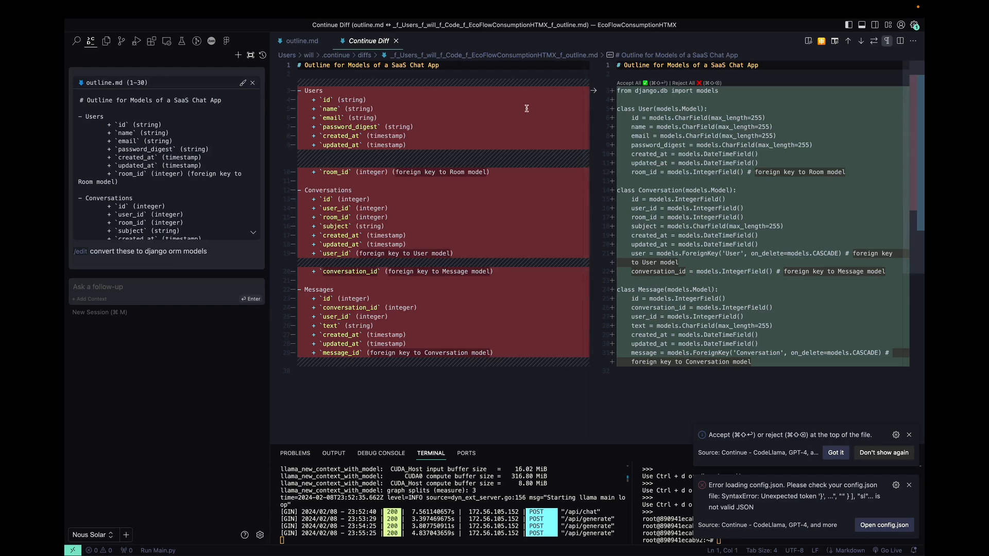
{"action": "left_click", "coordinate": [638, 144]}
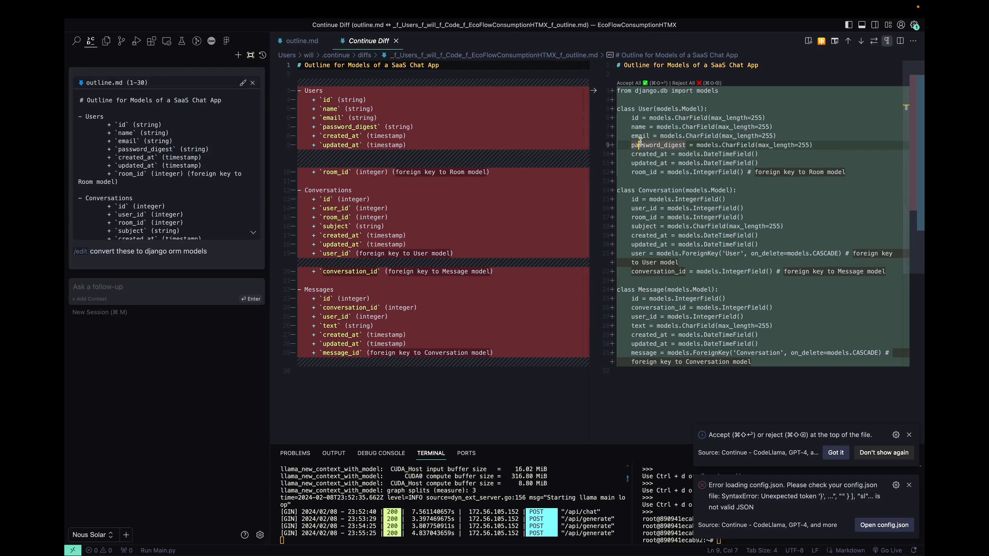